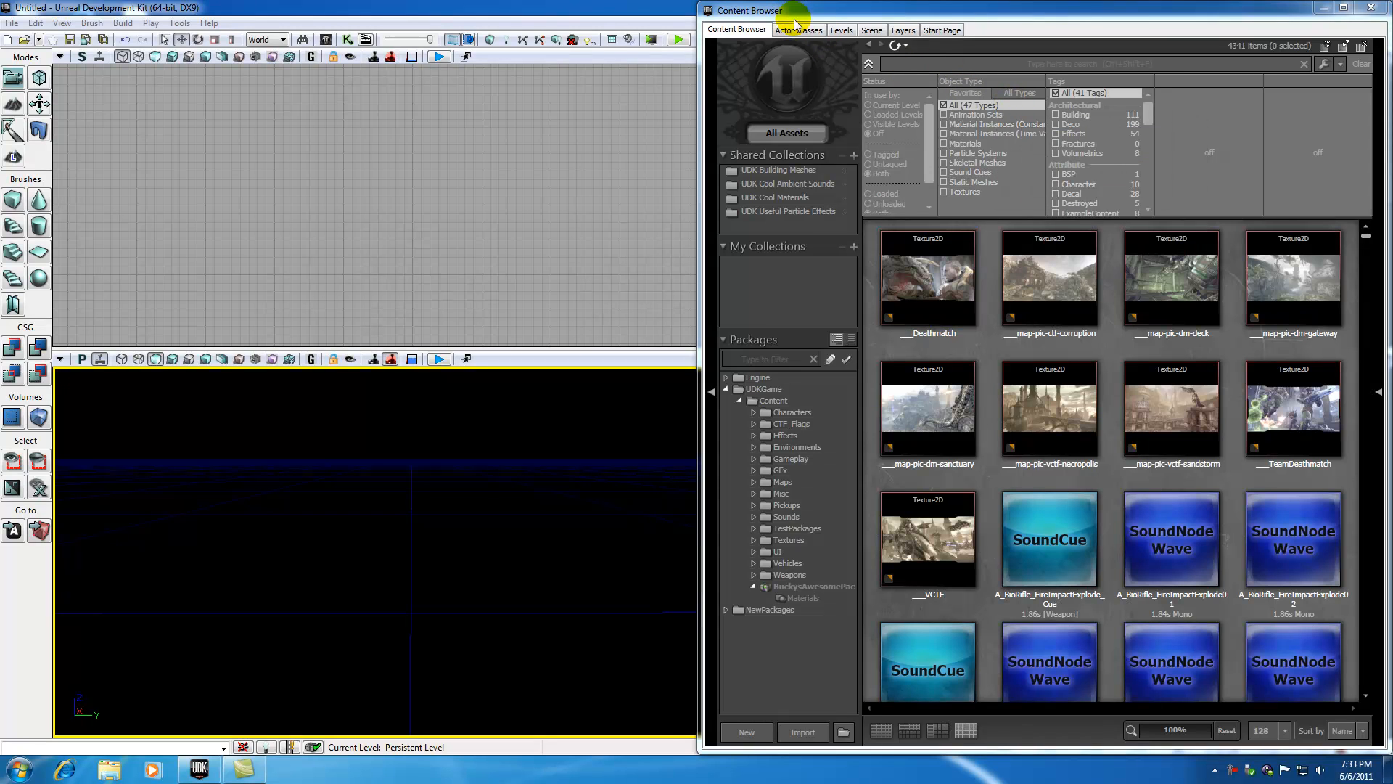
- Filter the Content Browser by Object Type to Static Meshes only, after briefly trying Textures
click(946, 144)
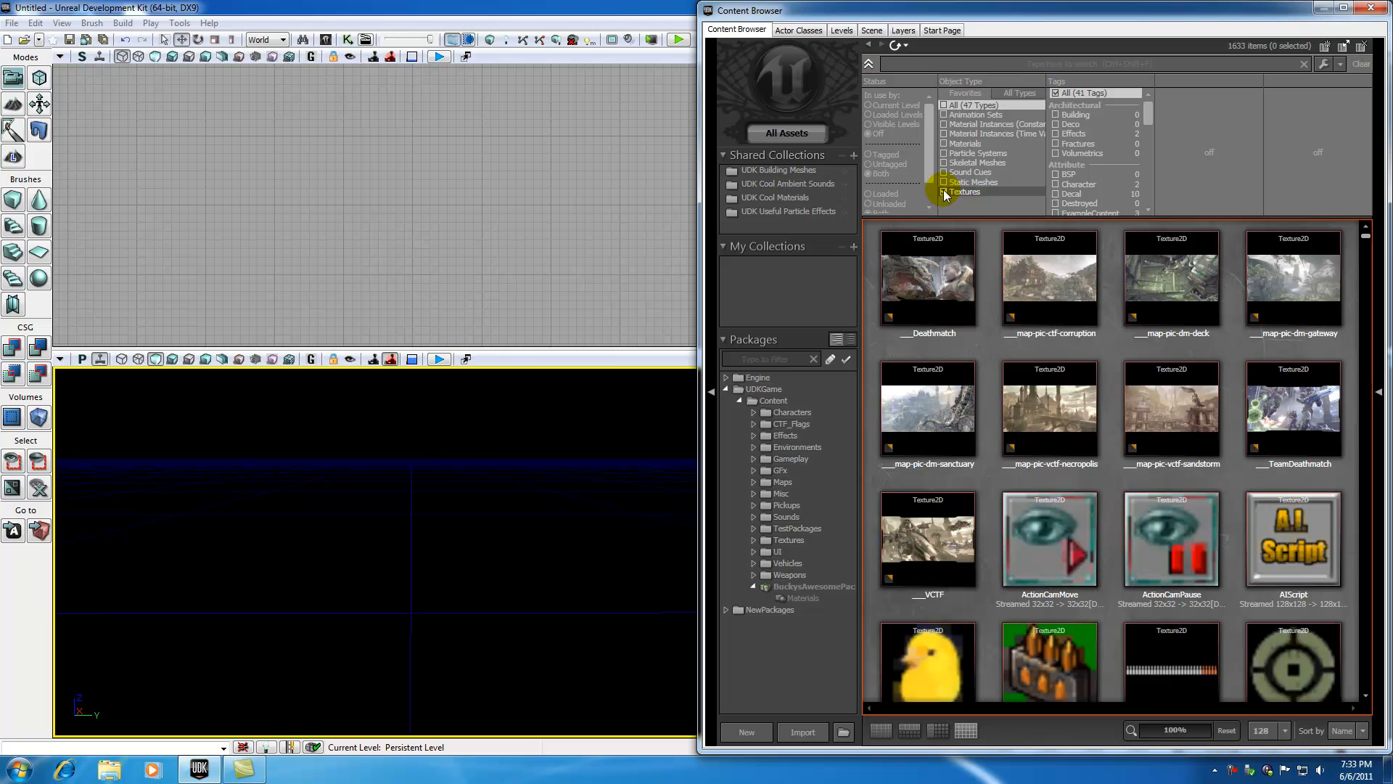
click(945, 183)
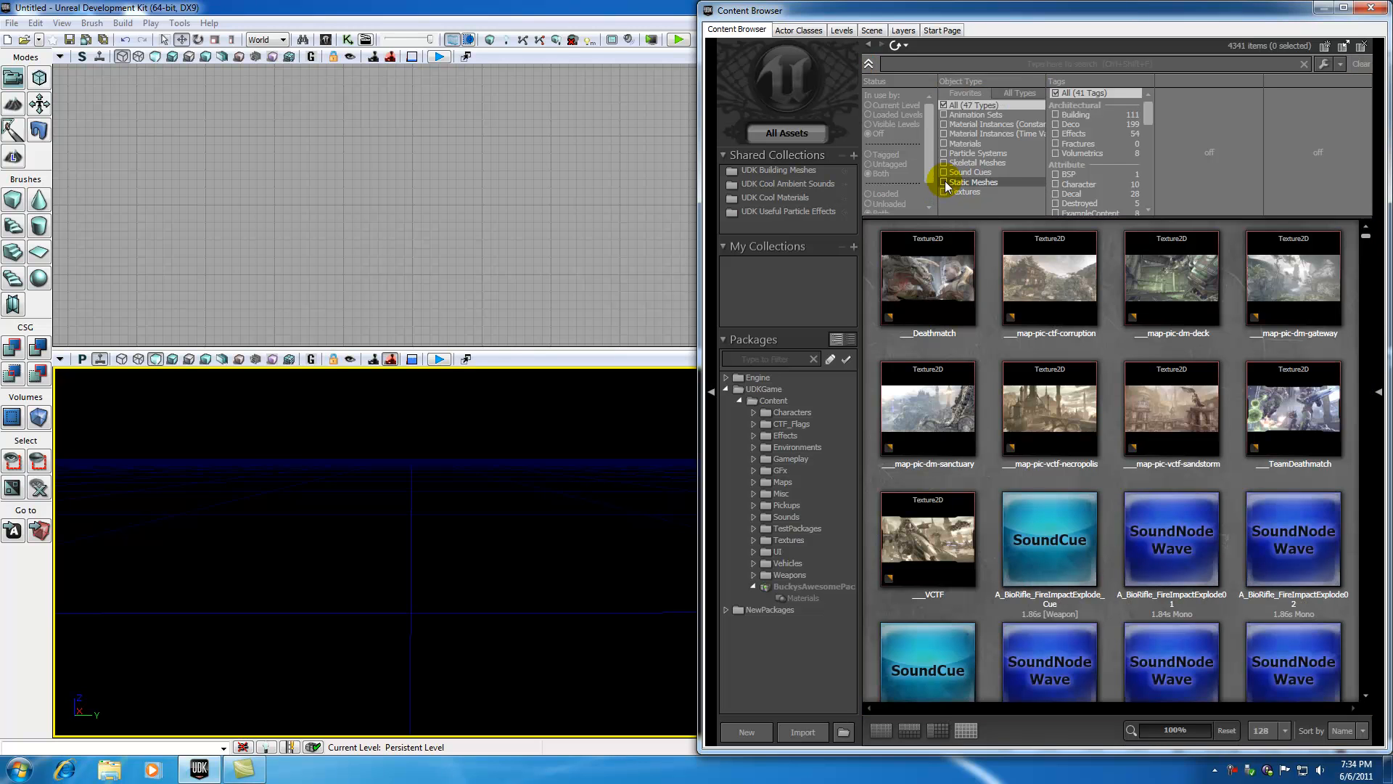
click(945, 183)
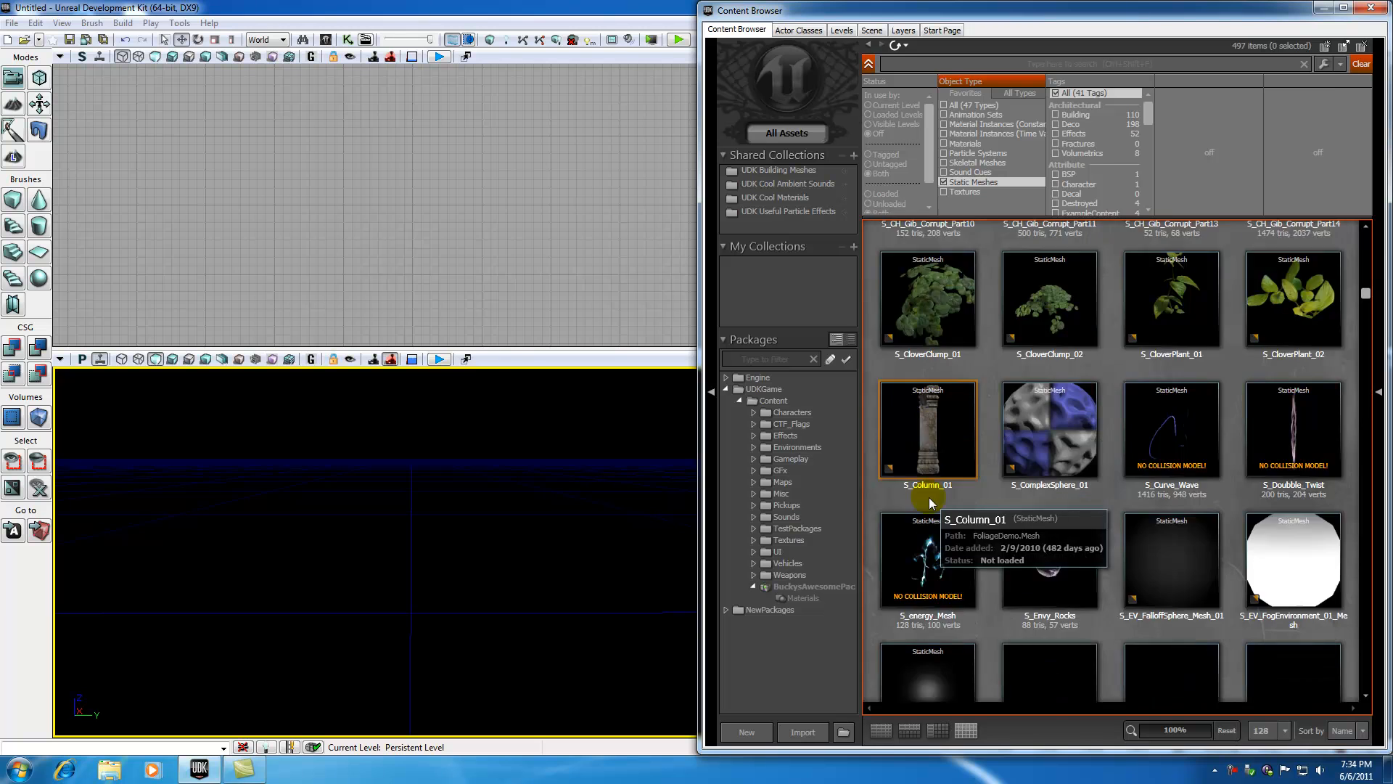
scroll(down, 3)
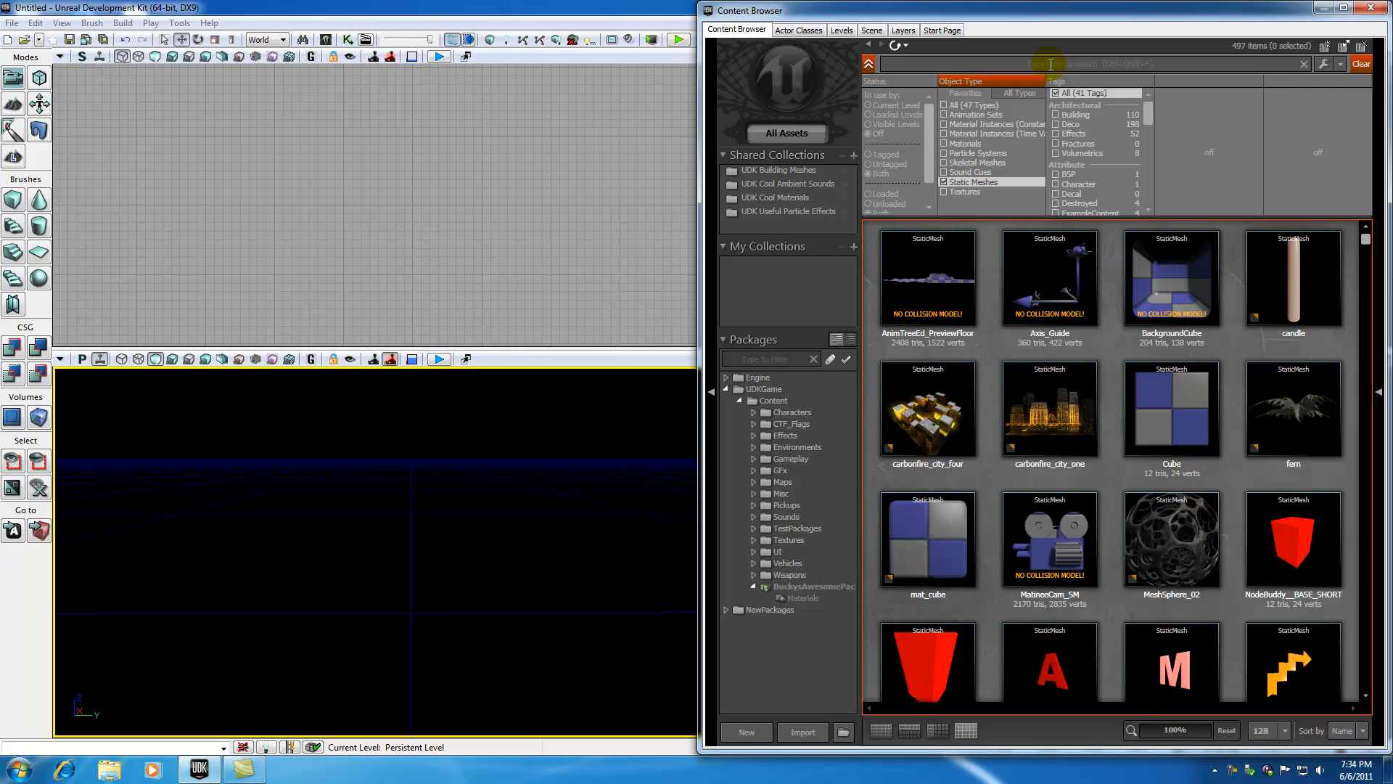
mouse_move(1050, 62)
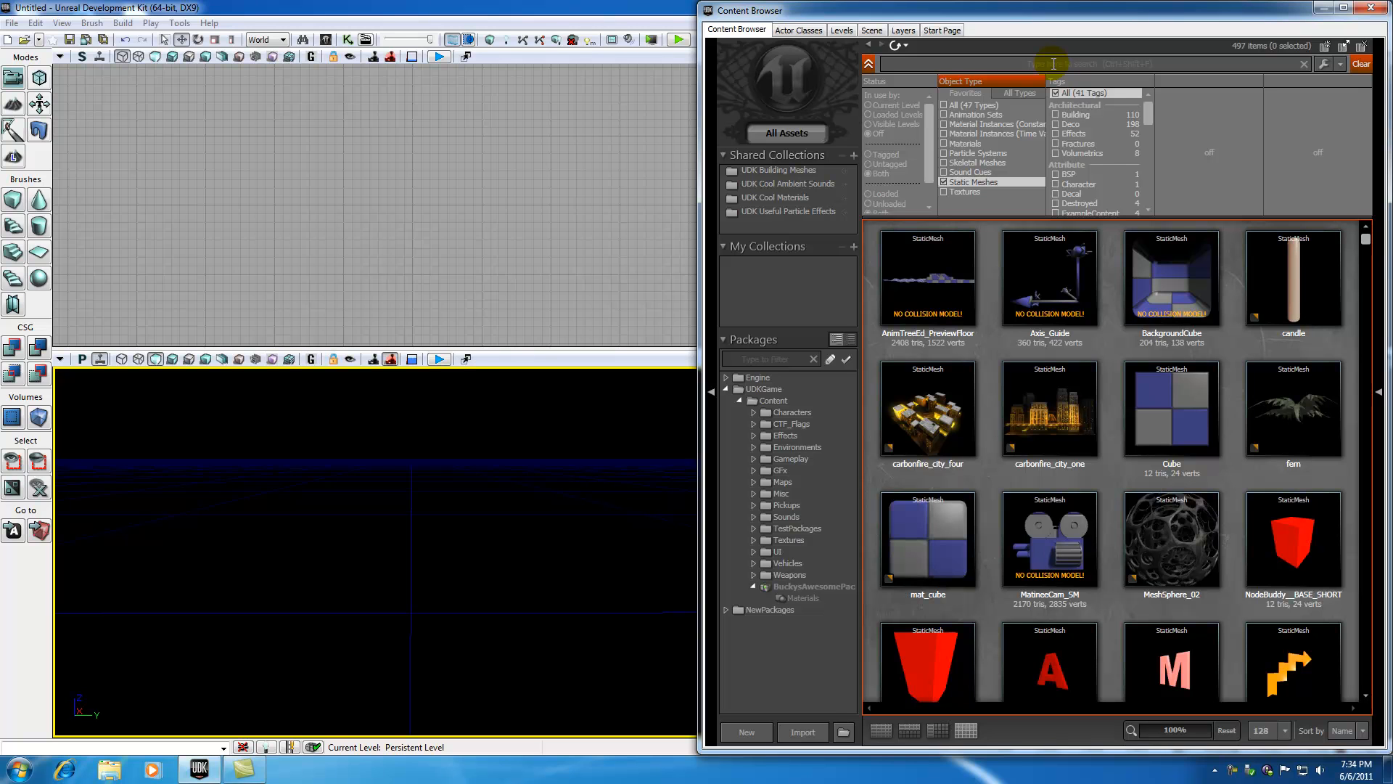
- Search 'floor' and add S_LT_Floors_SM_TileFloorBroken_4x4 to the level
text(floor)
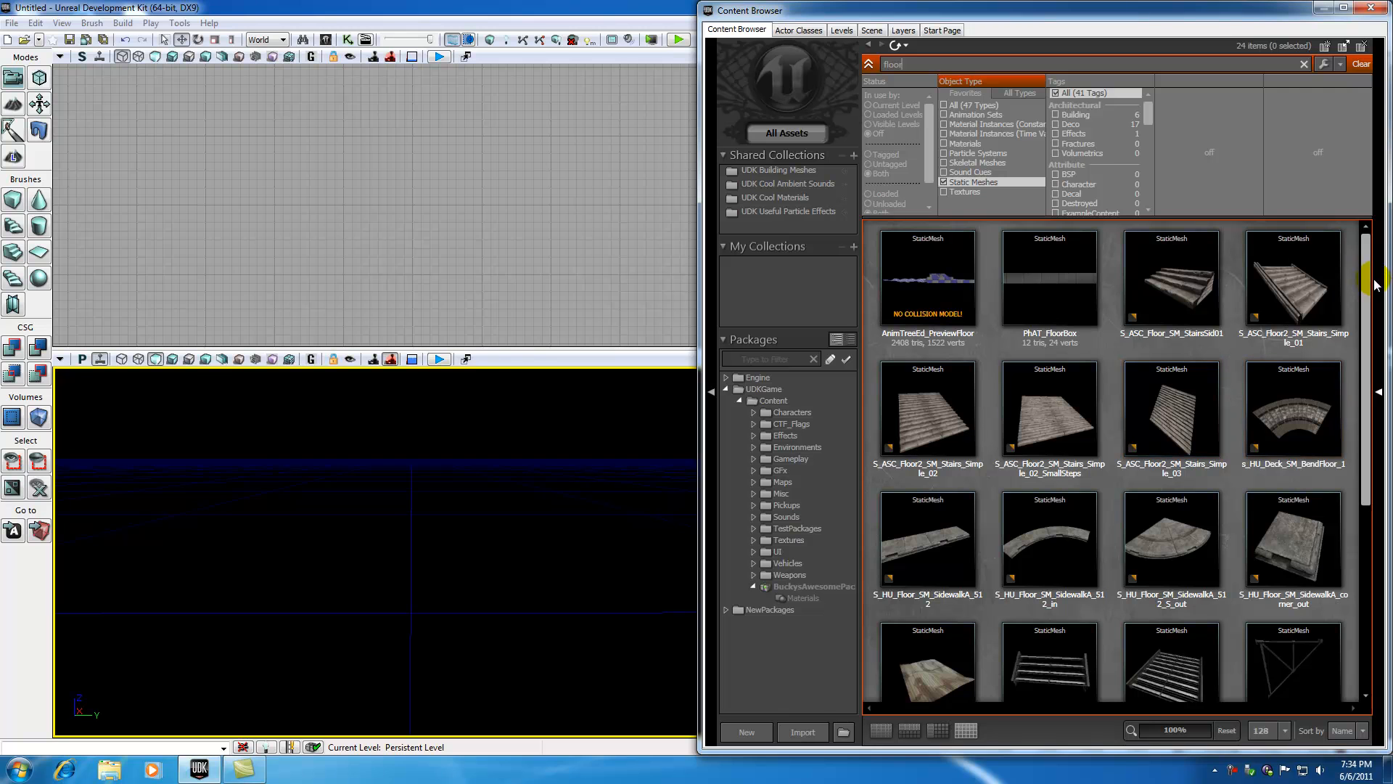
scroll(down, 3)
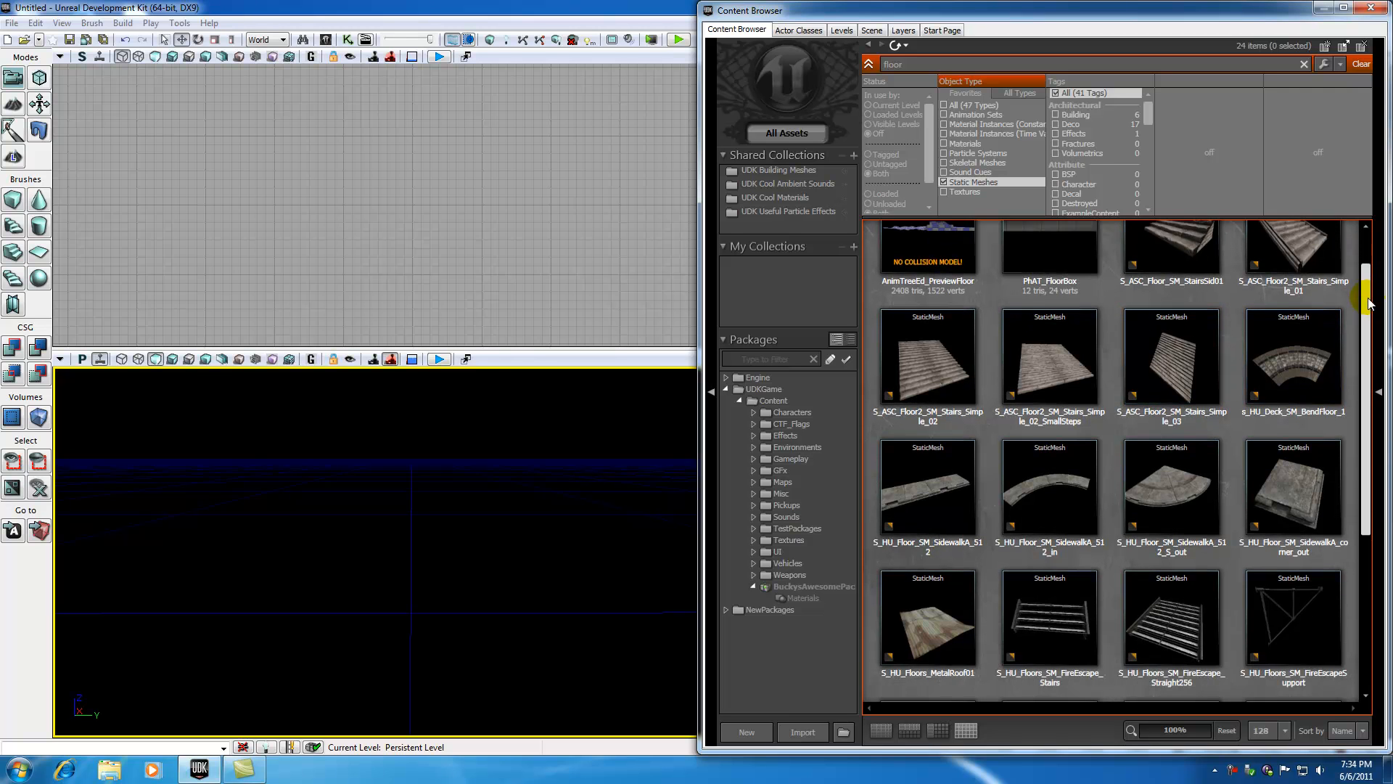
scroll(down, 3)
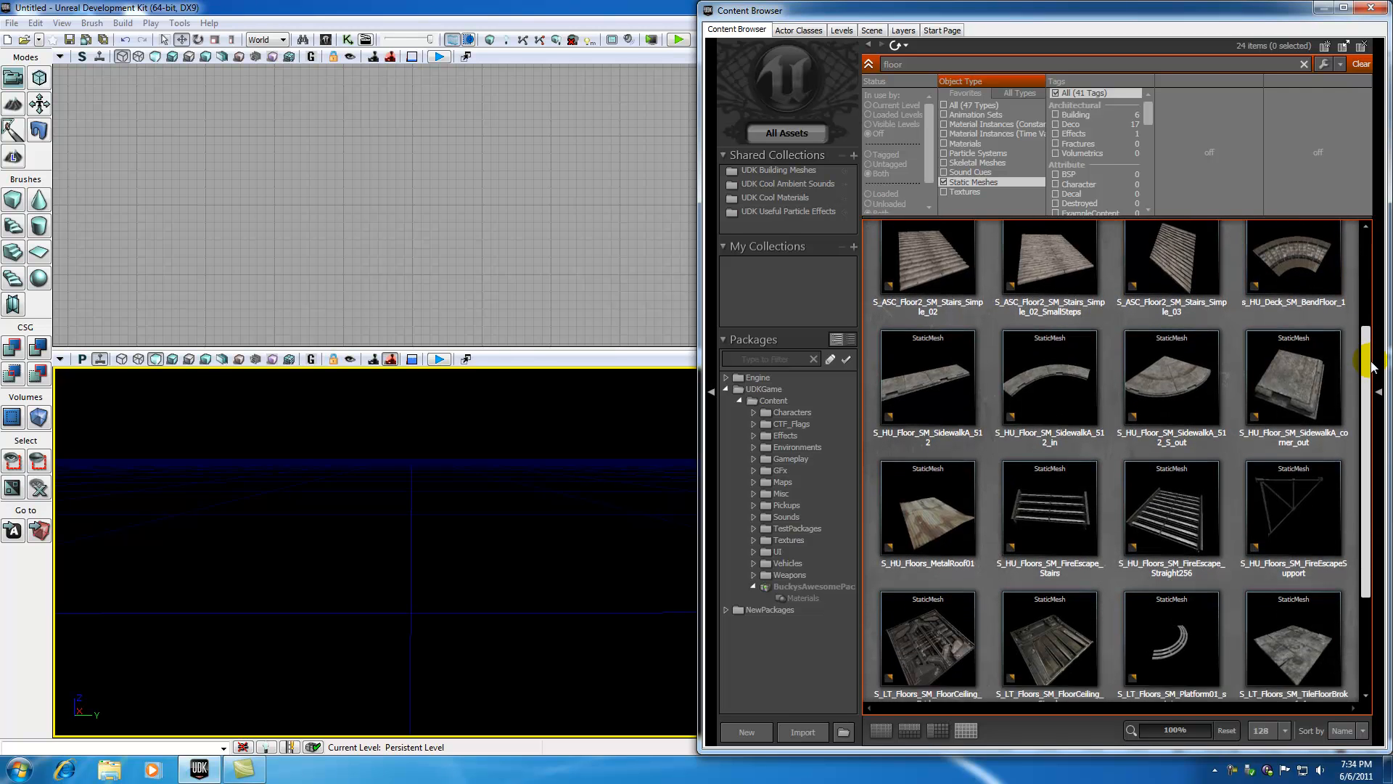
scroll(down, 3)
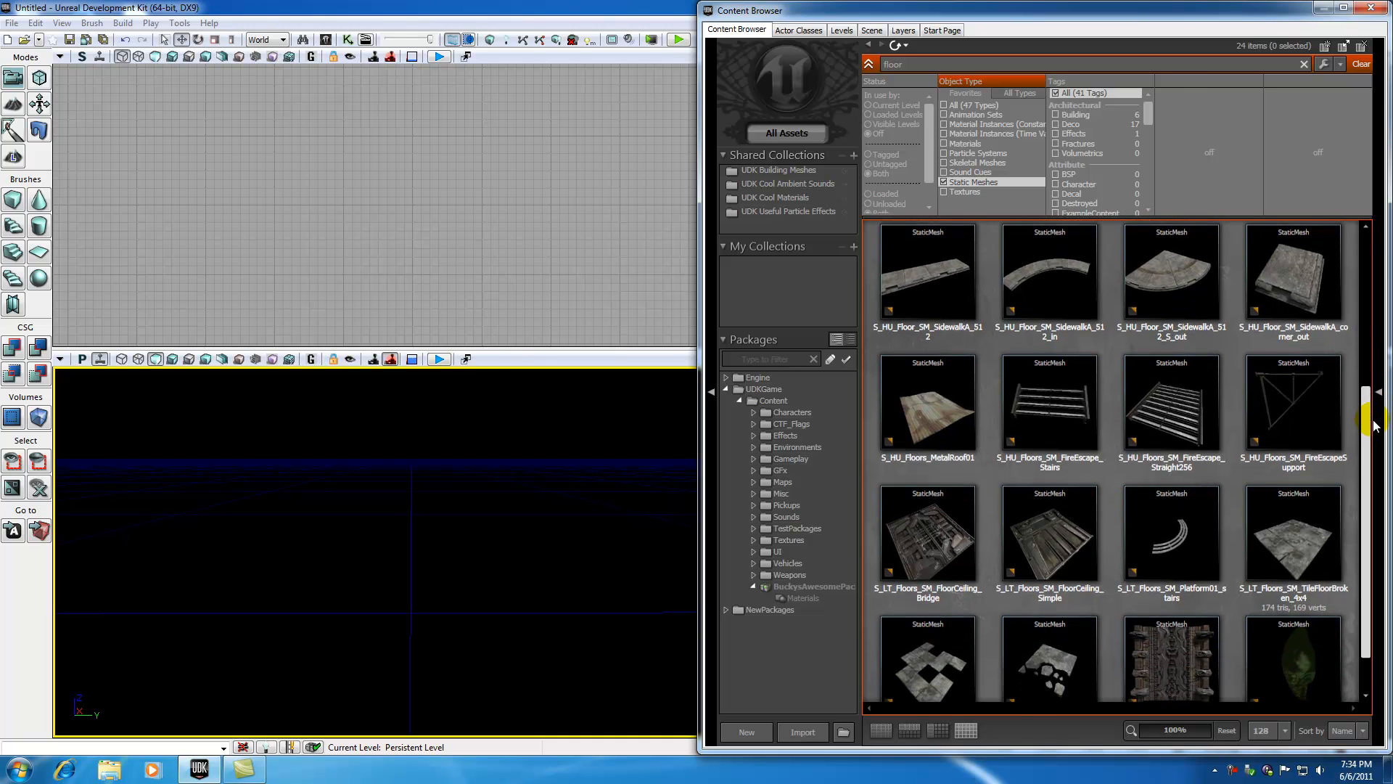
scroll(down, 3)
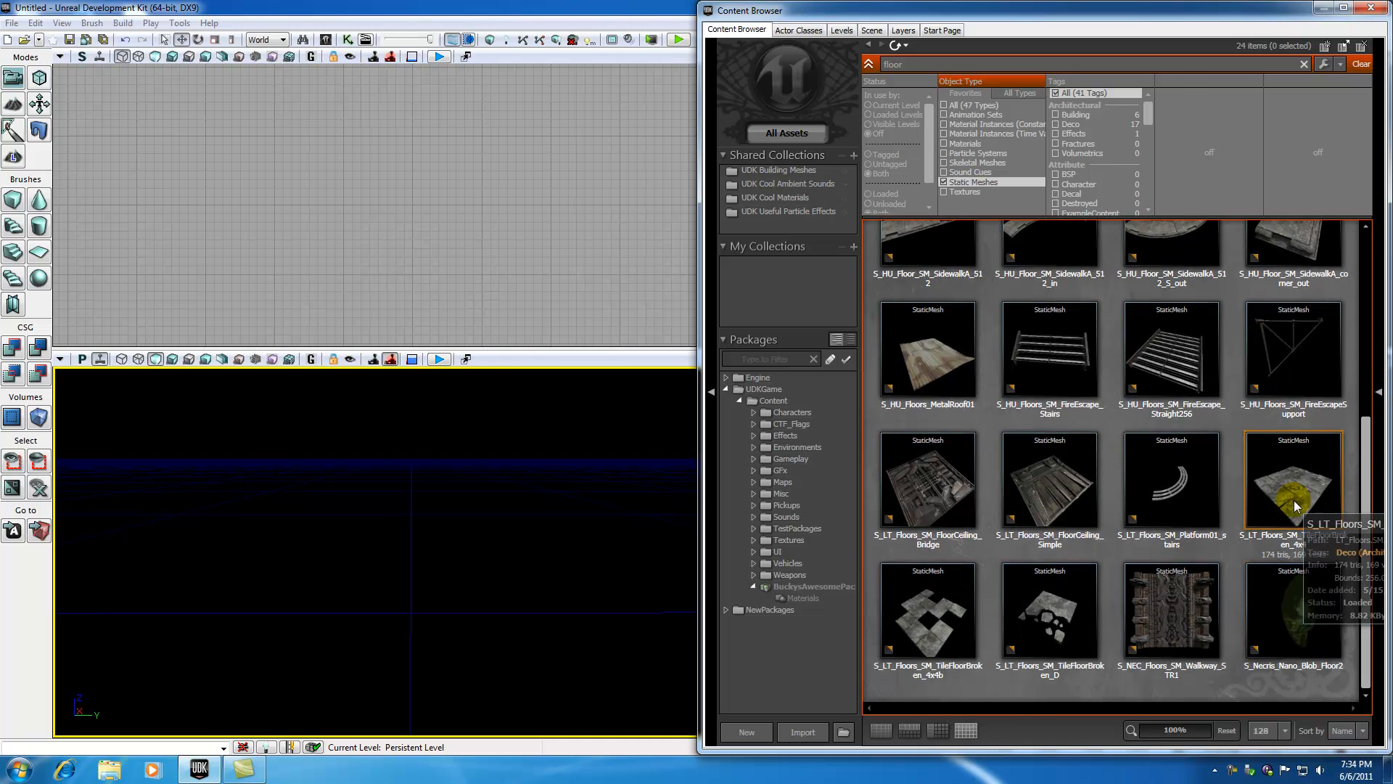
click(1292, 481)
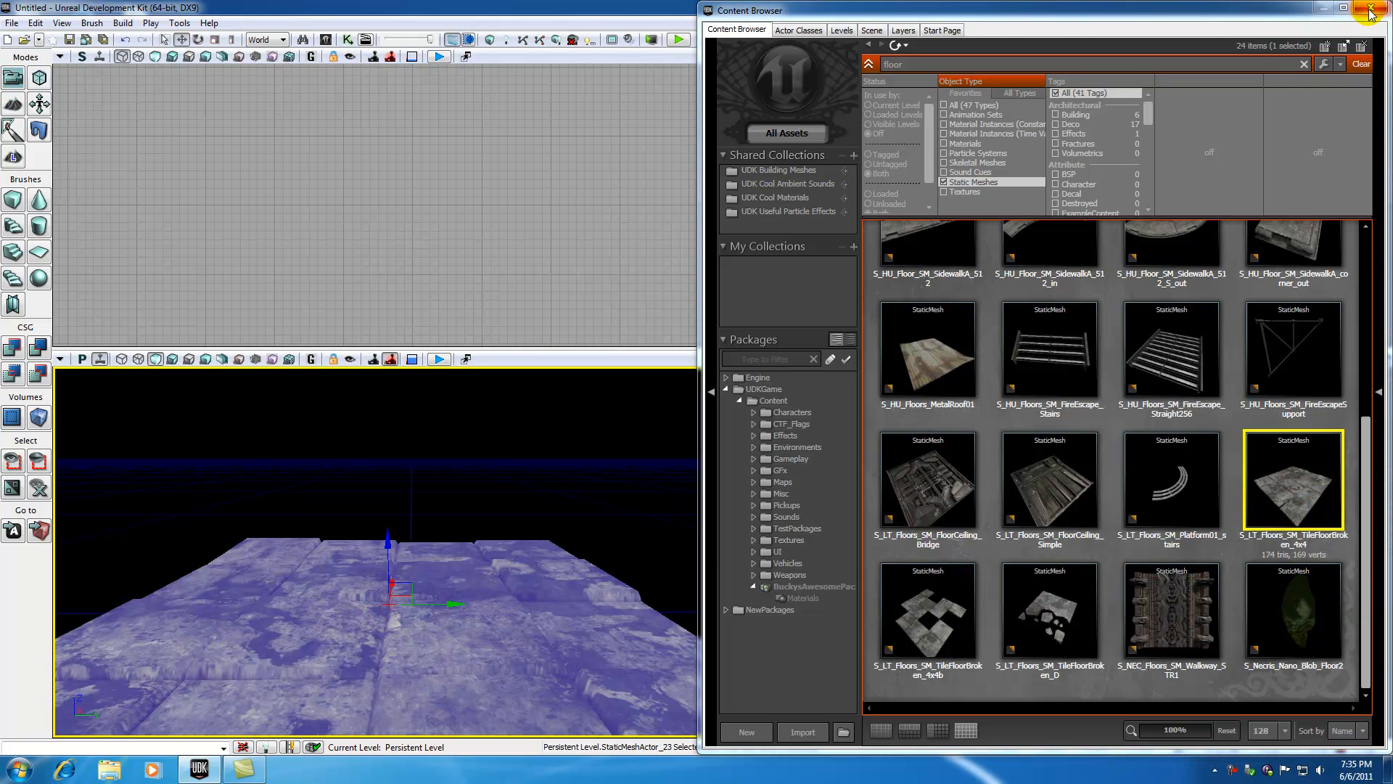
- Close the Content Browser and set the floor's DrawScale3D X to 2
click(1371, 10)
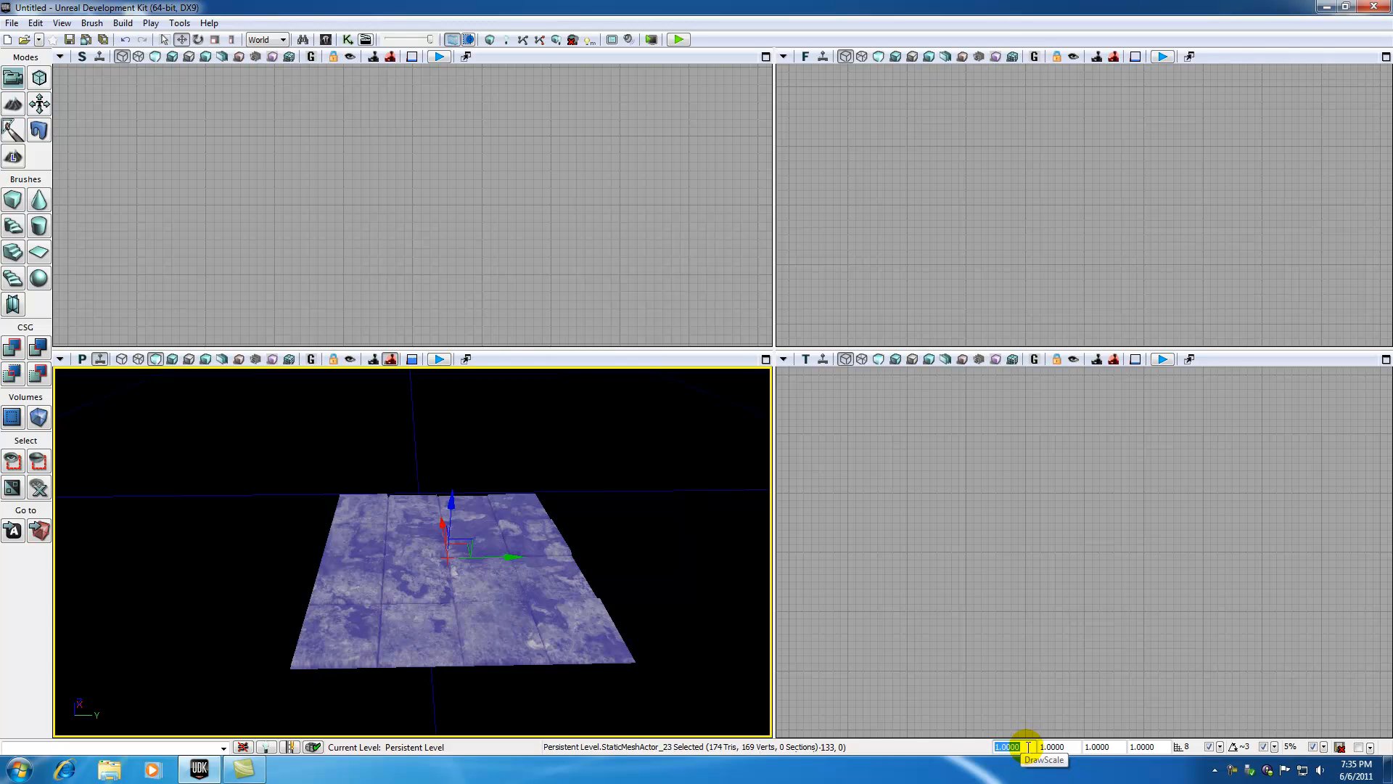
text(2.)
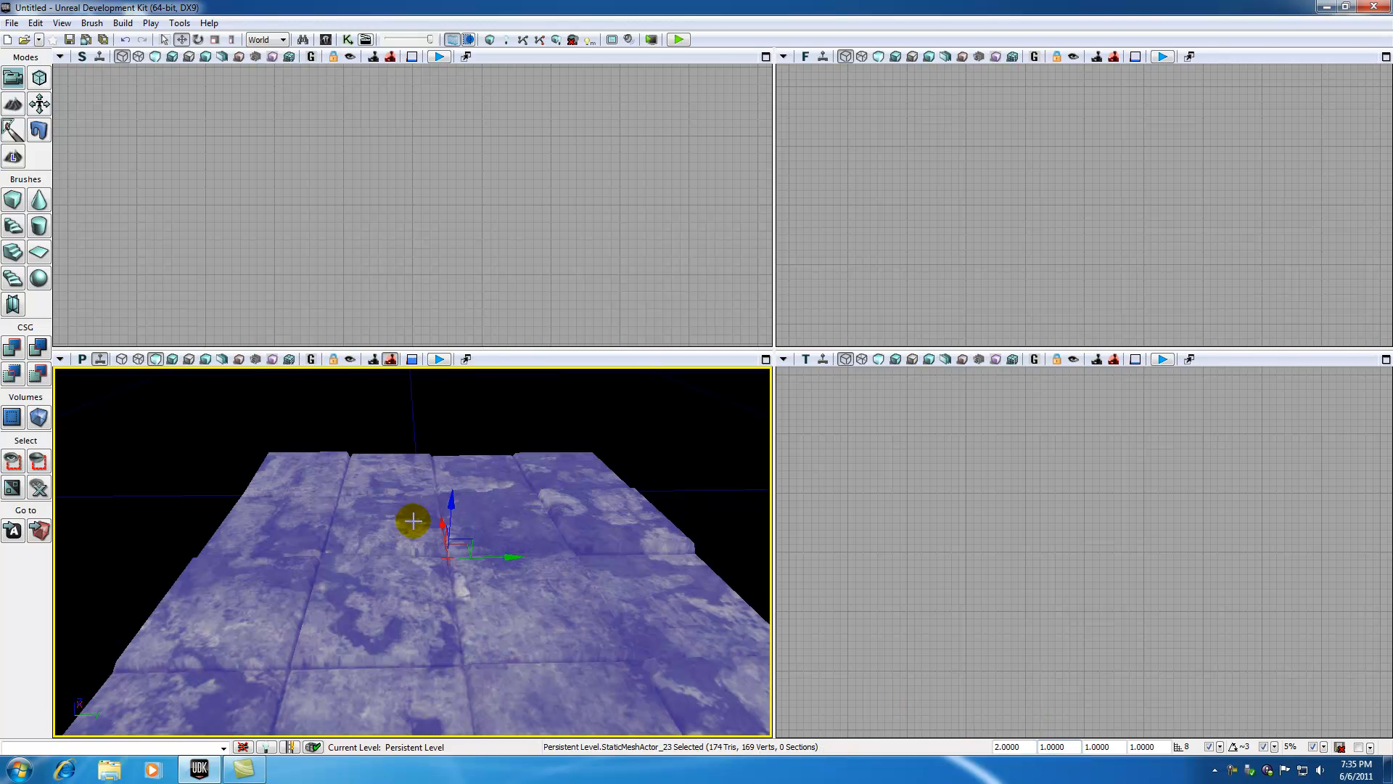
mouse_move(505, 611)
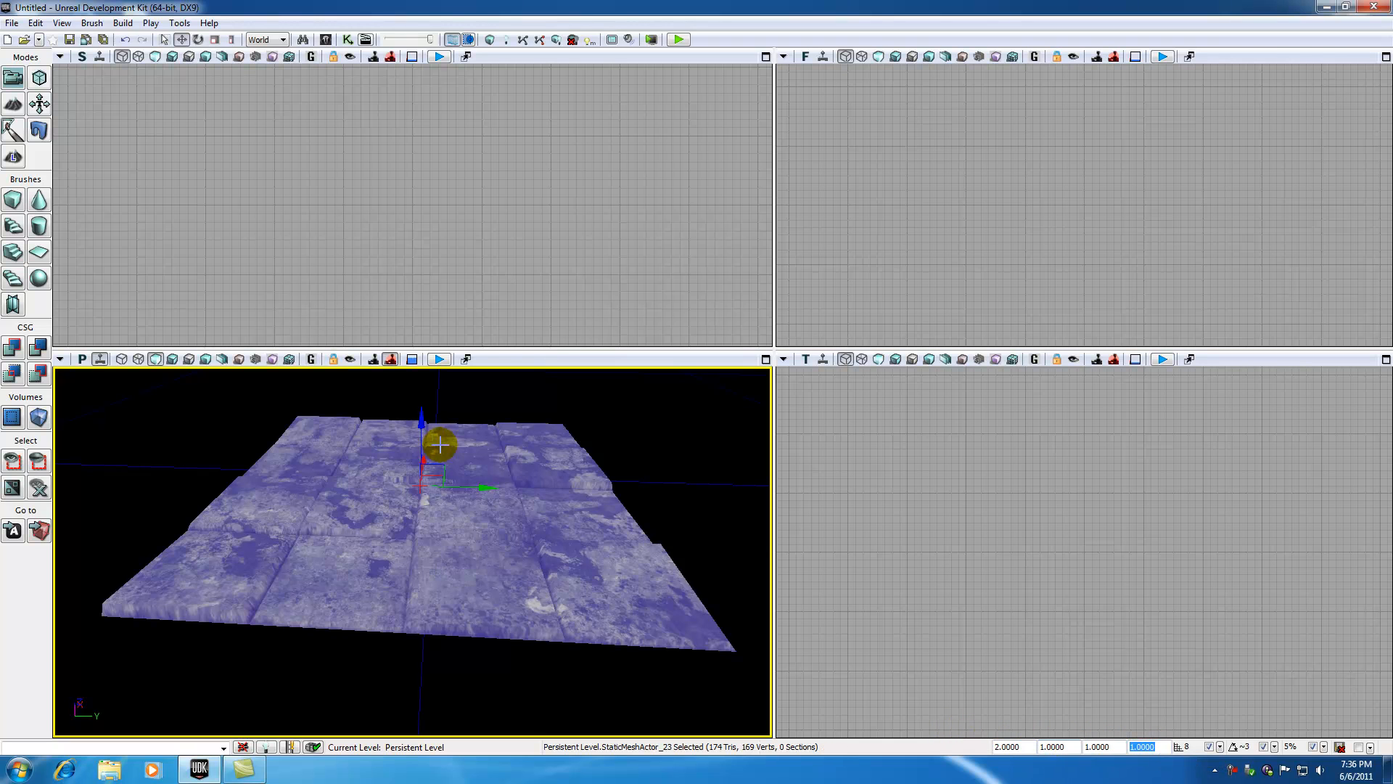
click(283, 39)
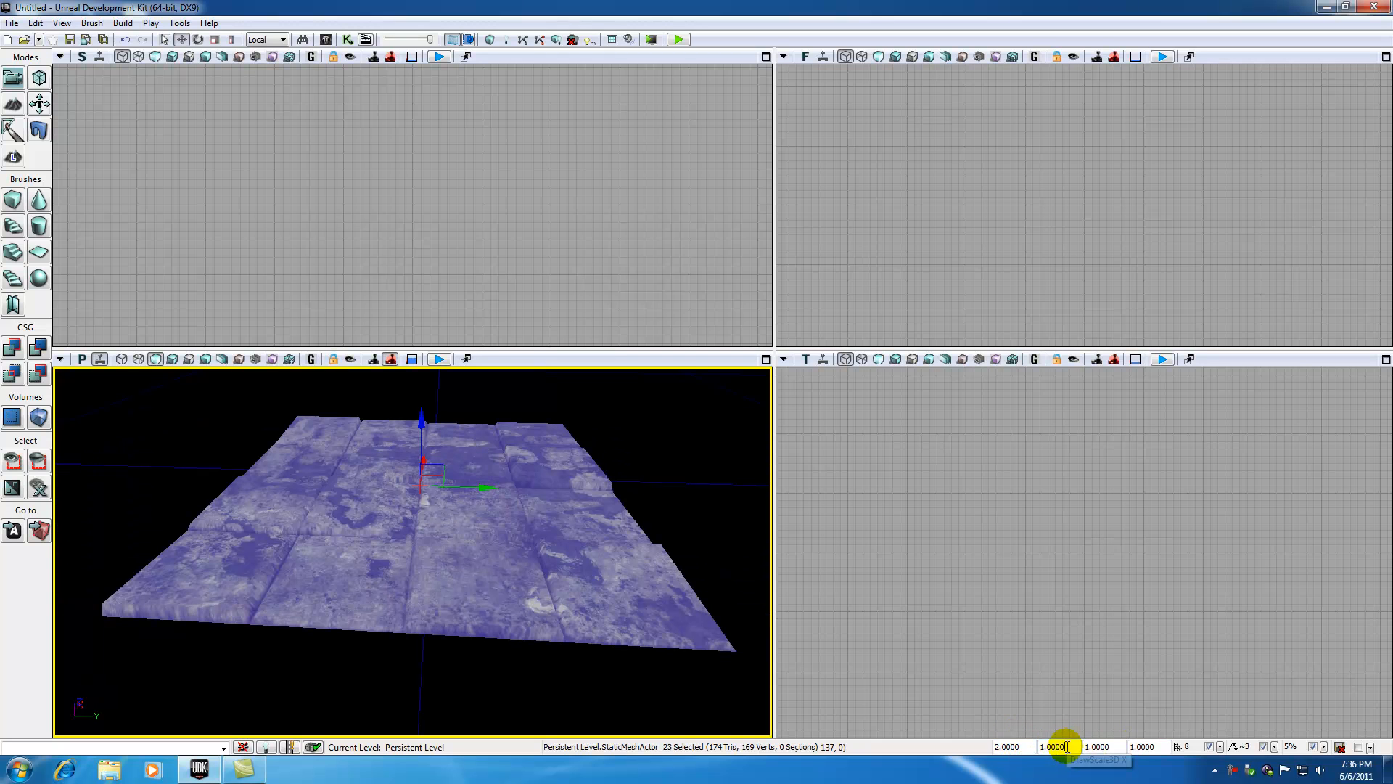
click(1007, 746)
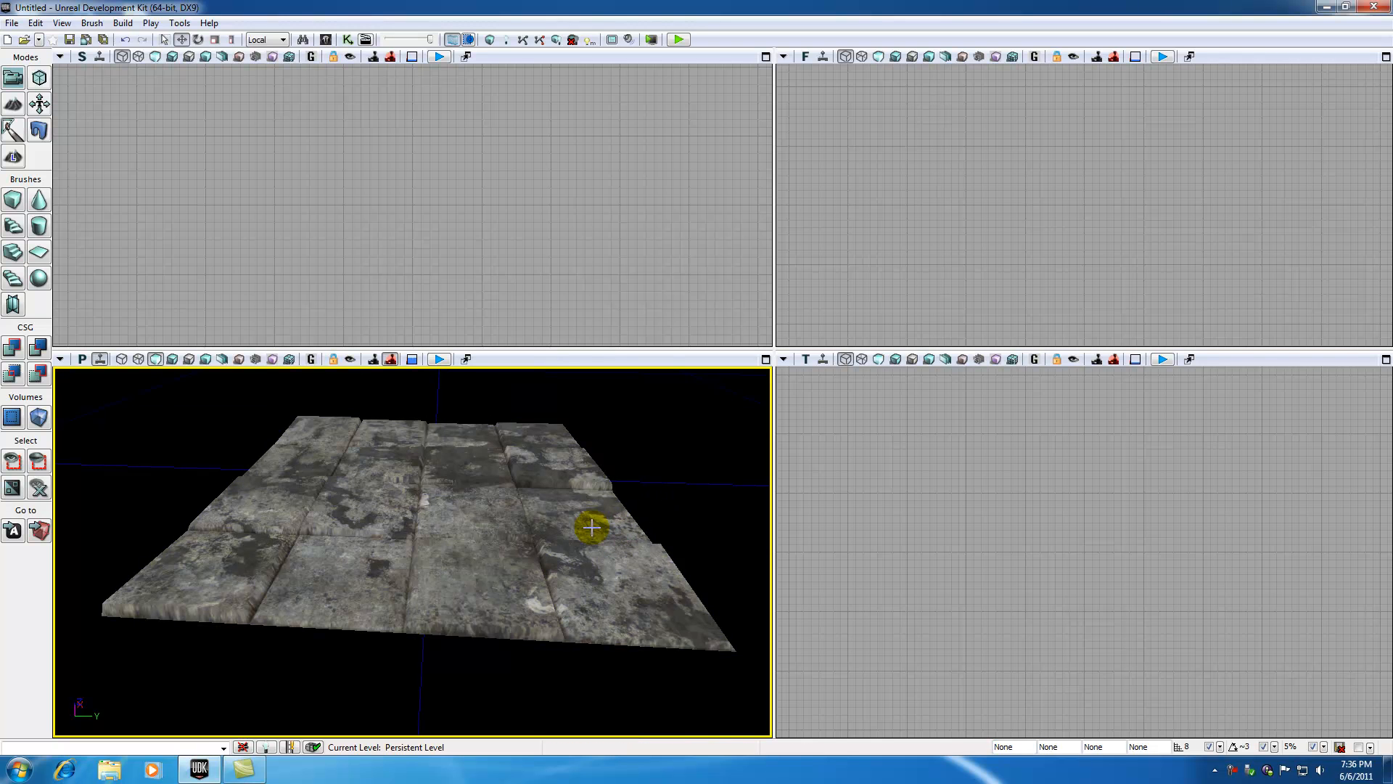
- Alt-drag copies of the floor in the Top viewport into a strip of four pieces
click(590, 527)
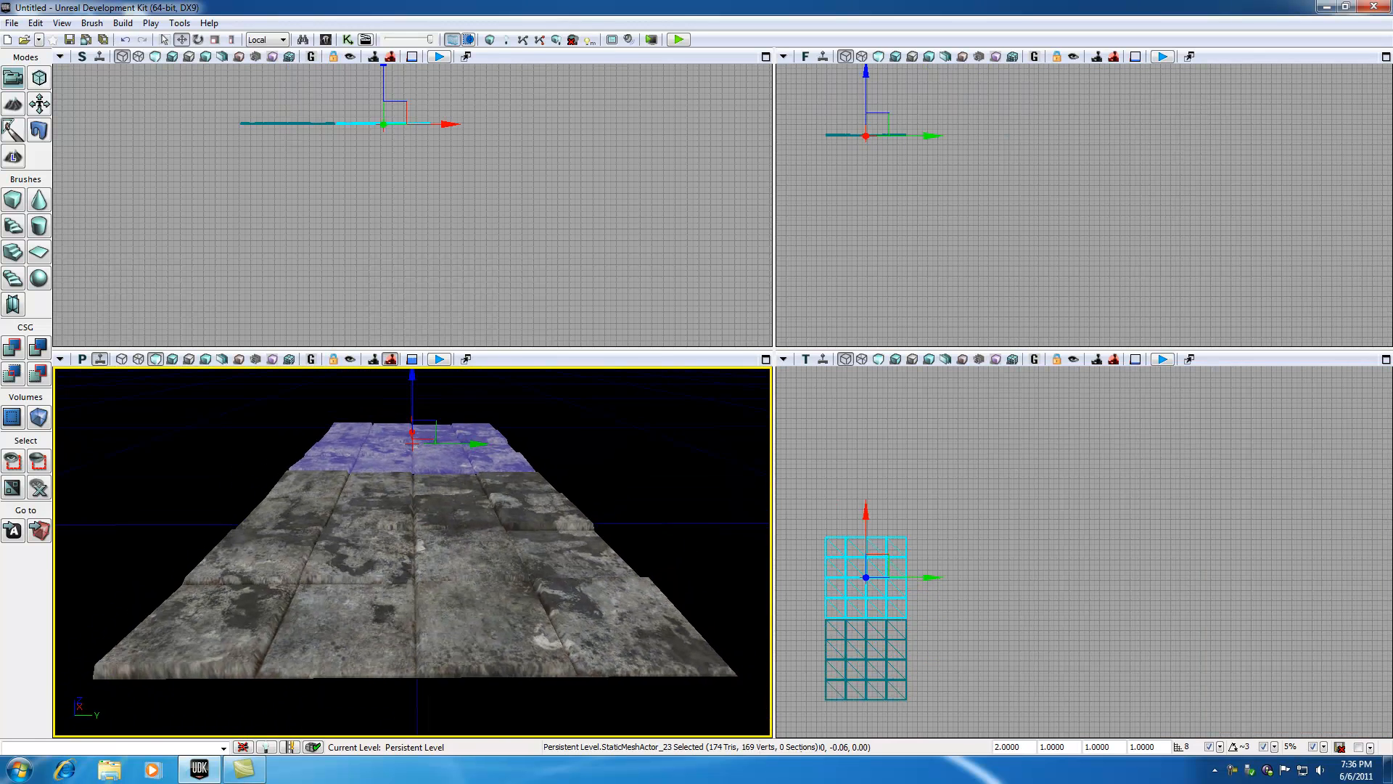
scroll(down, 3)
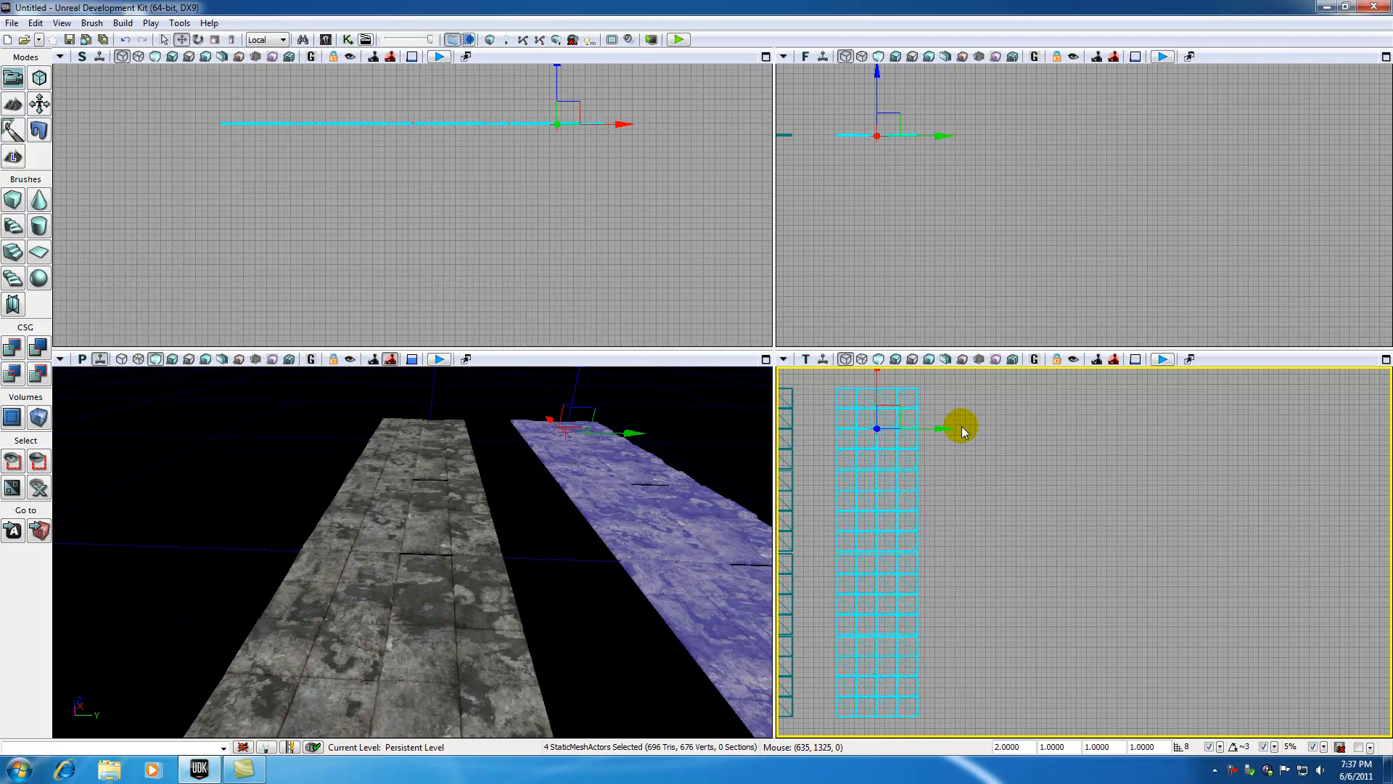
- Drag the duplicated floor actors across to form a wider castle floor beside the strip
drag(941, 428, 1030, 428)
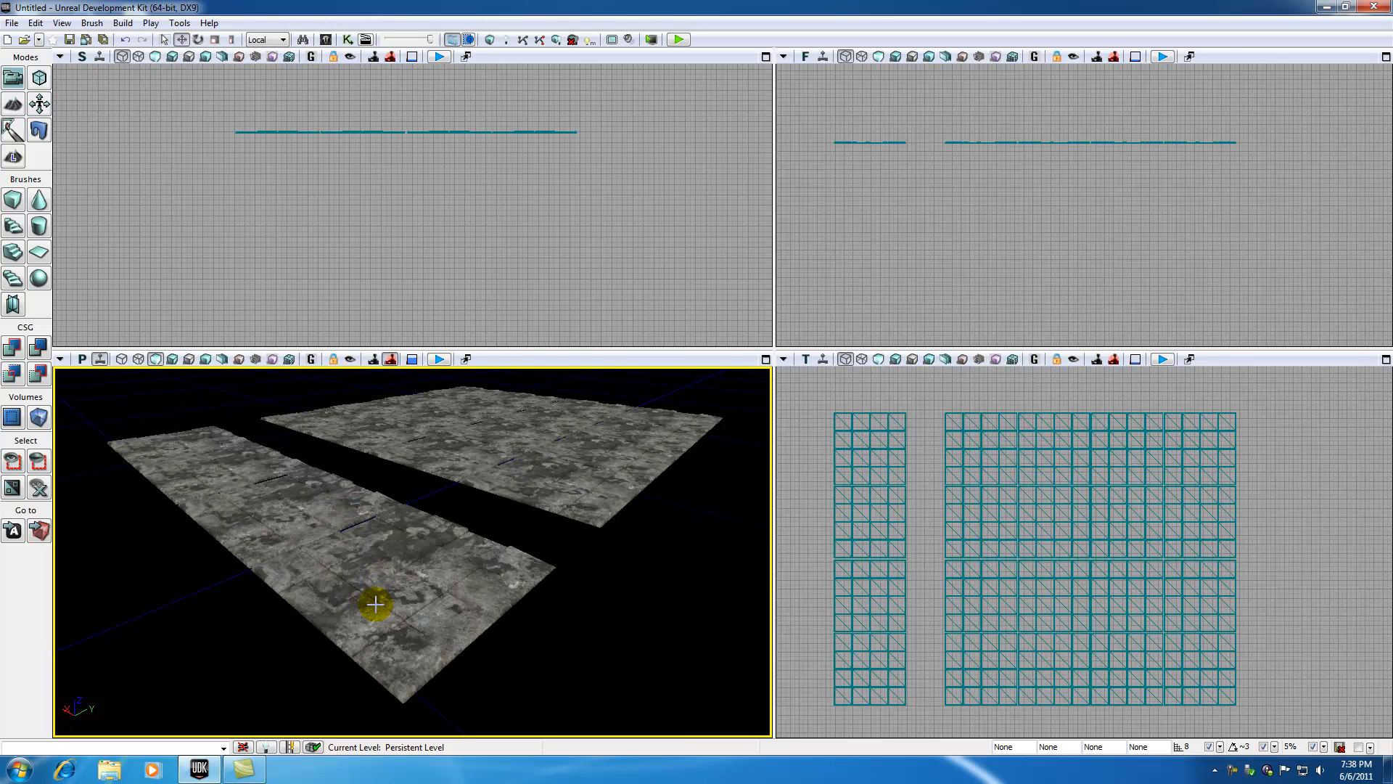
- Select individual starting-platform floor pieces and nudge them into alignment
click(293, 507)
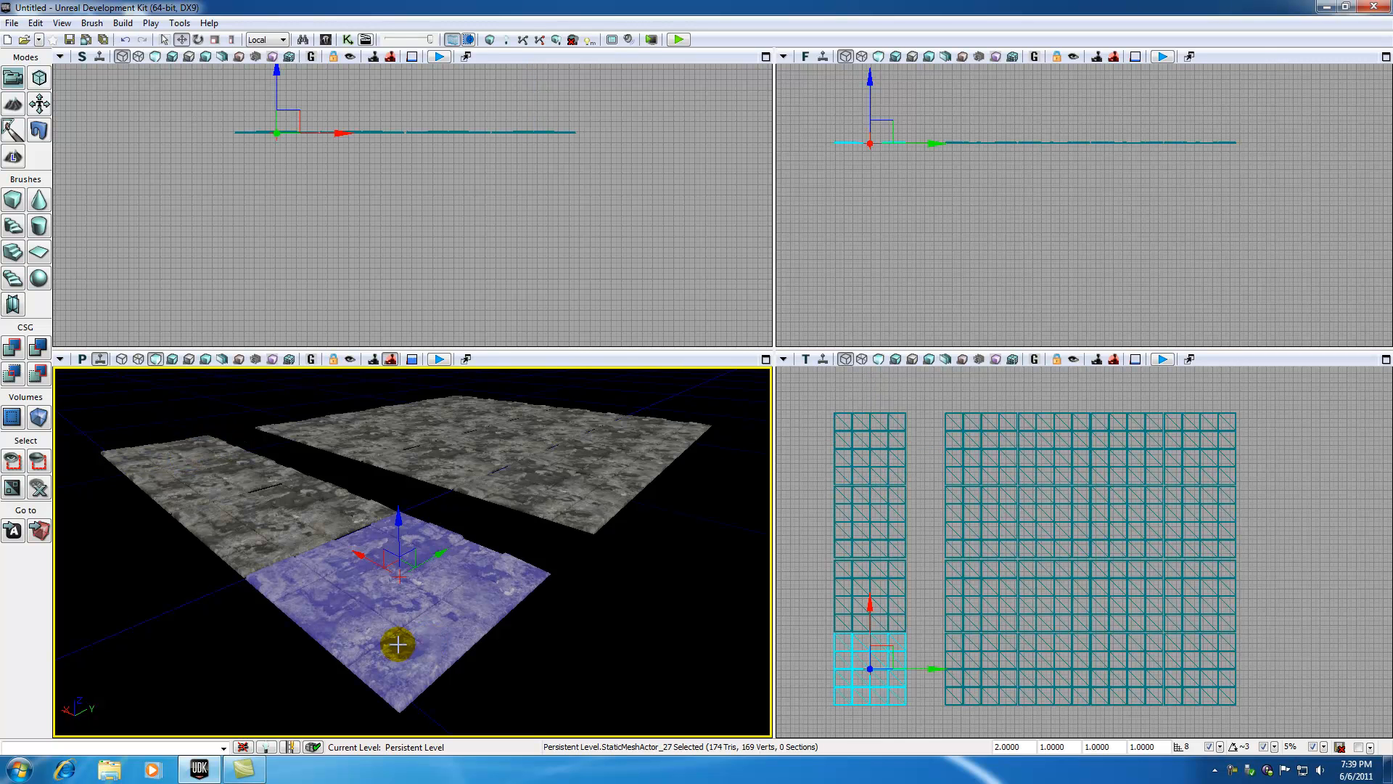
mouse_move(298, 540)
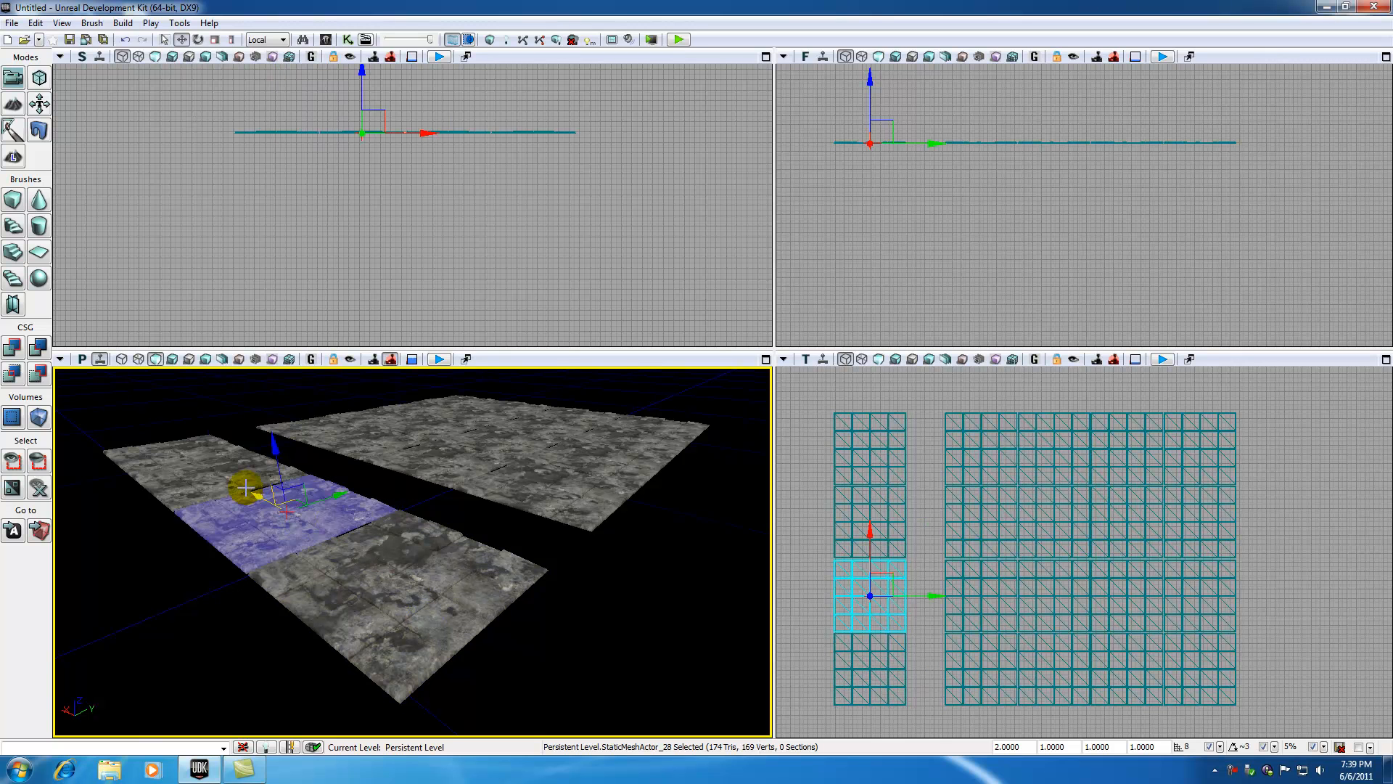
click(400, 655)
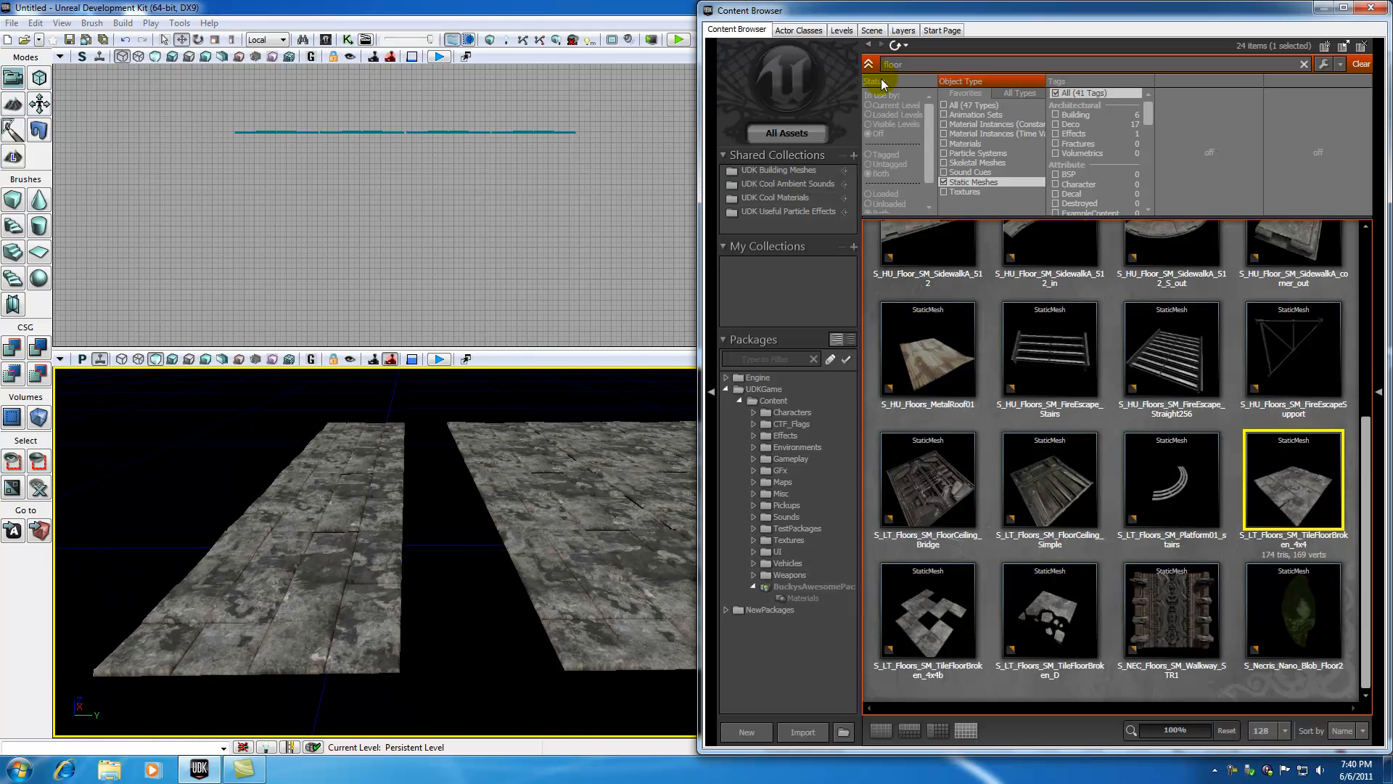
- Search 'bridge', place the bridge panel StaticMesh on the starting platform, and close the browser
text(bridge)
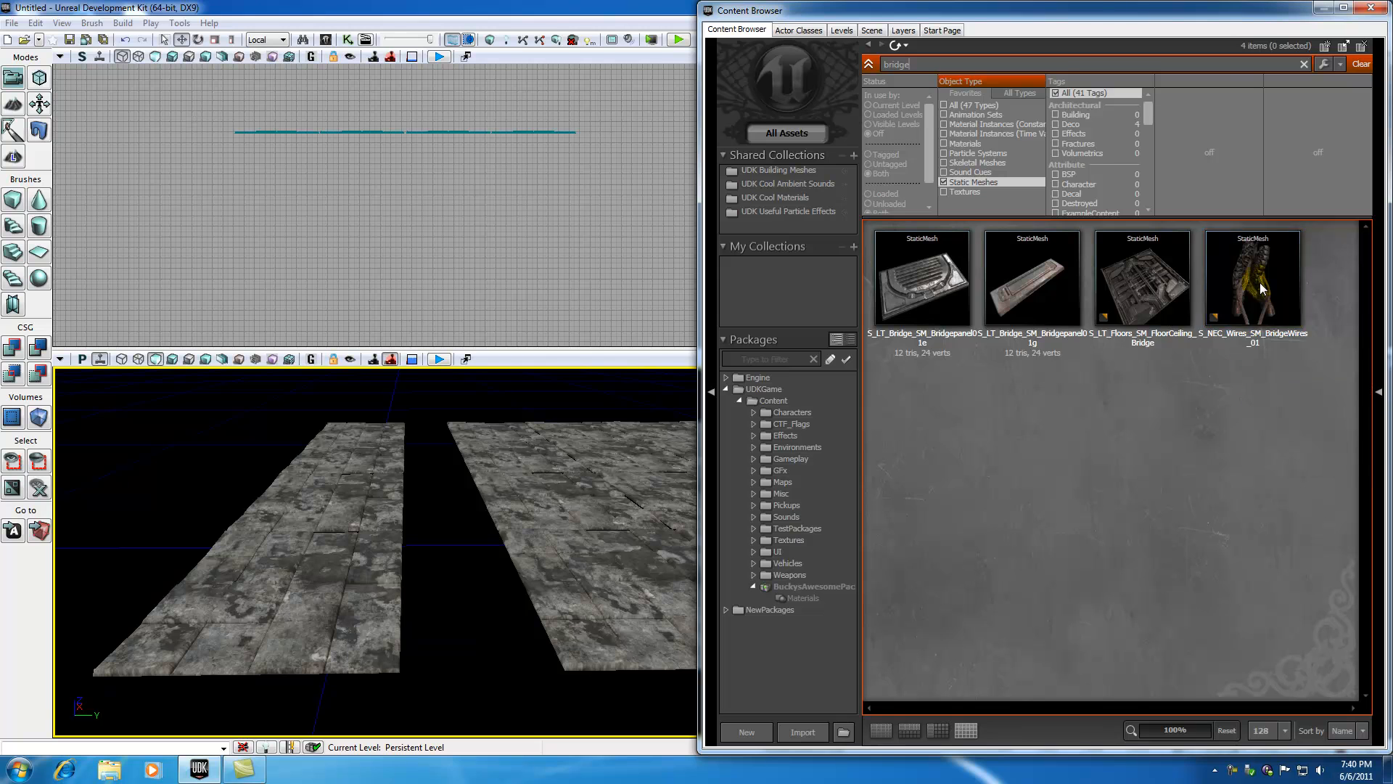
mouse_move(905, 280)
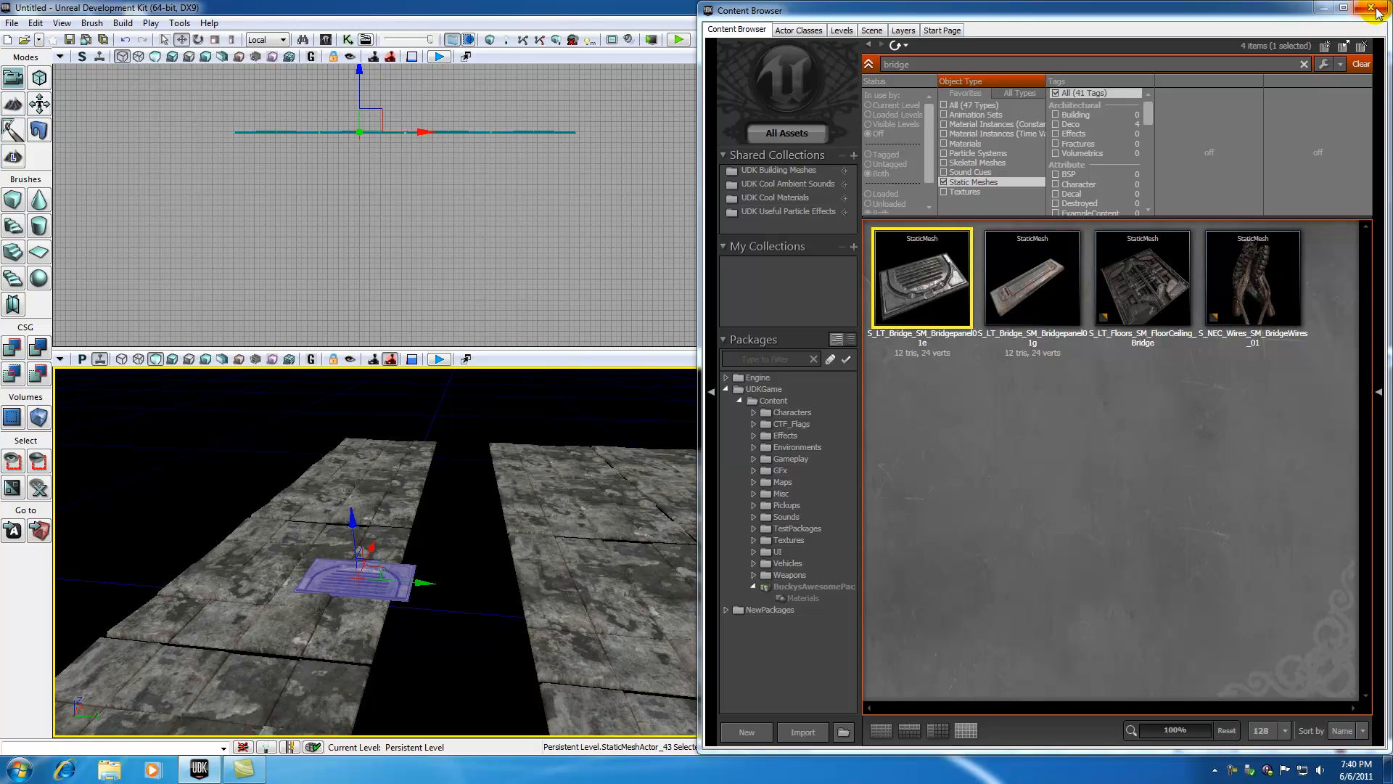
click(1383, 10)
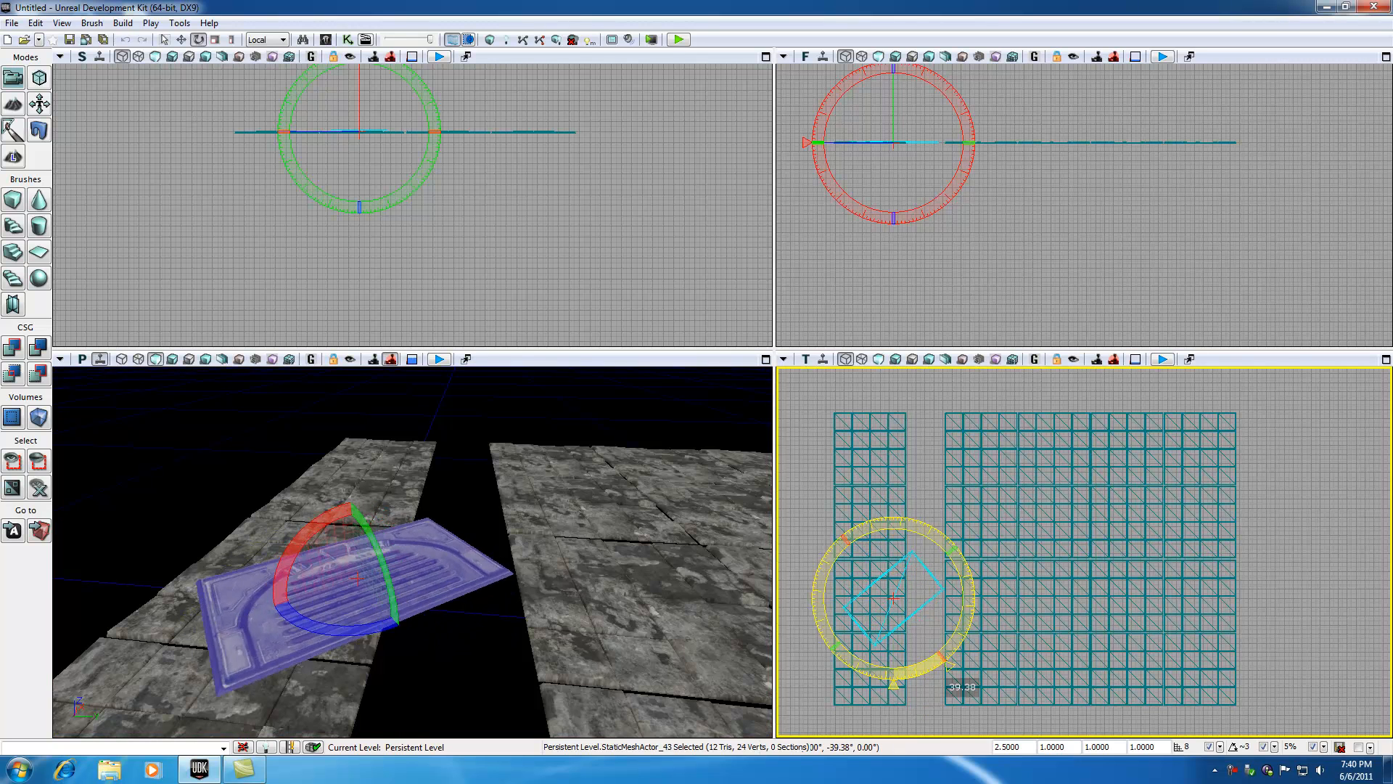
- Rotate the bridge panel about 90 degrees with the yaw ring so it lies lengthwise
drag(941, 666, 976, 595)
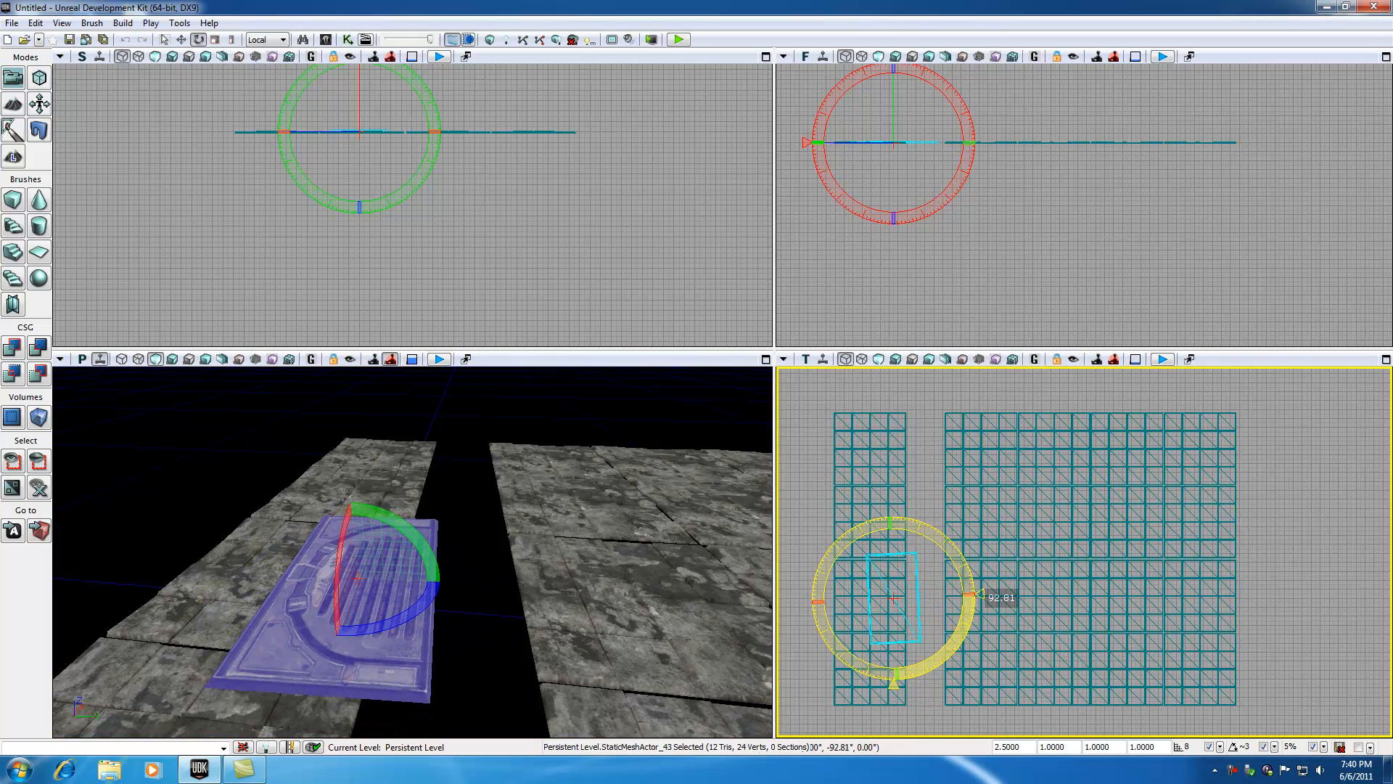
click(183, 39)
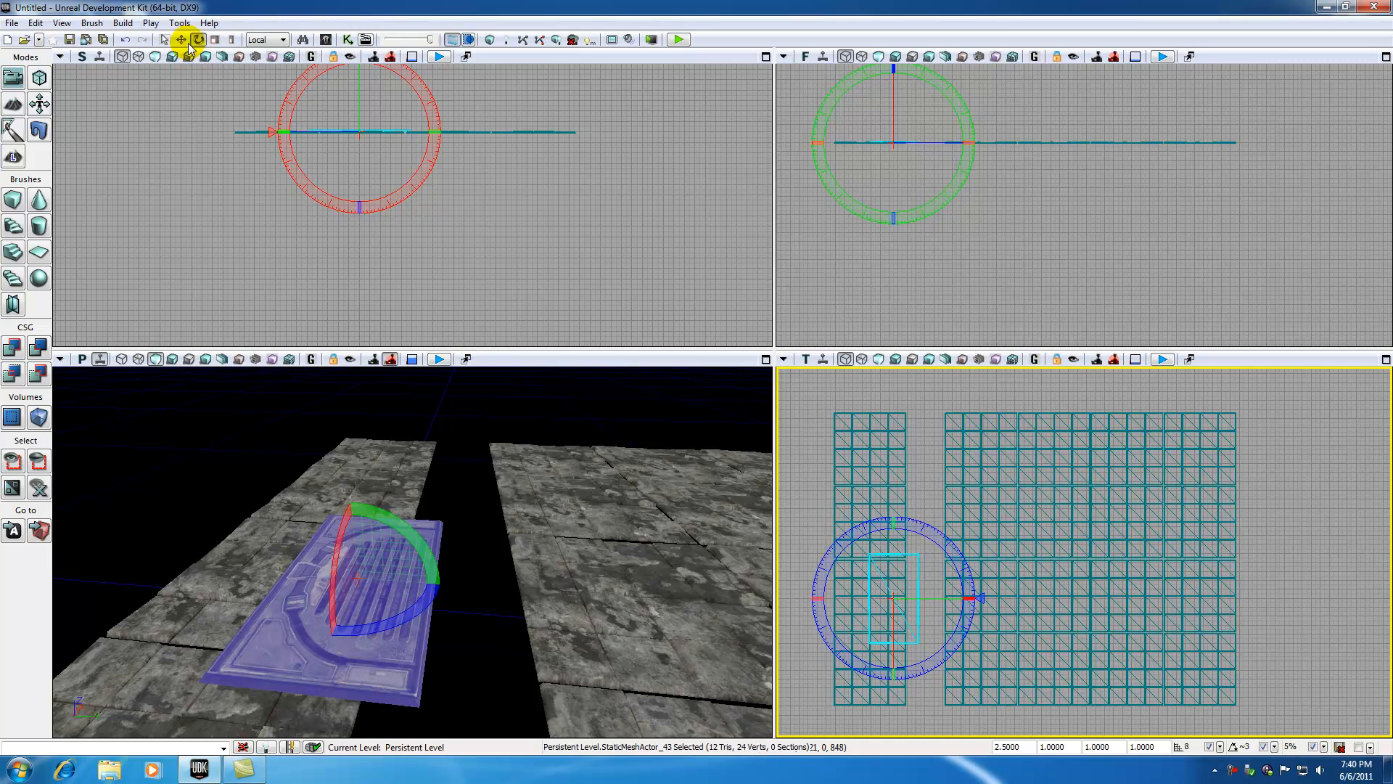
- Drag the bridge panel in the Top view to the starting platform's edge beside the gap
click(180, 39)
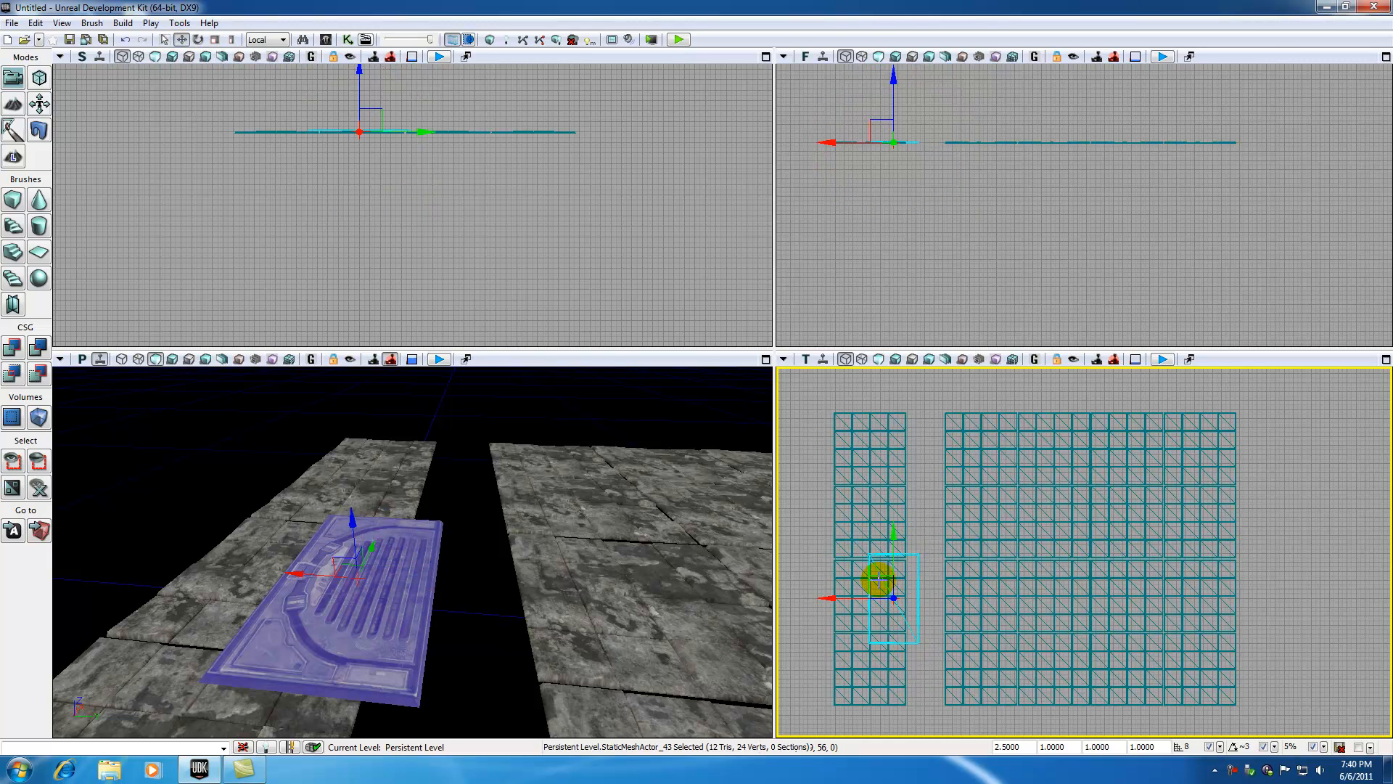
drag(879, 578, 905, 547)
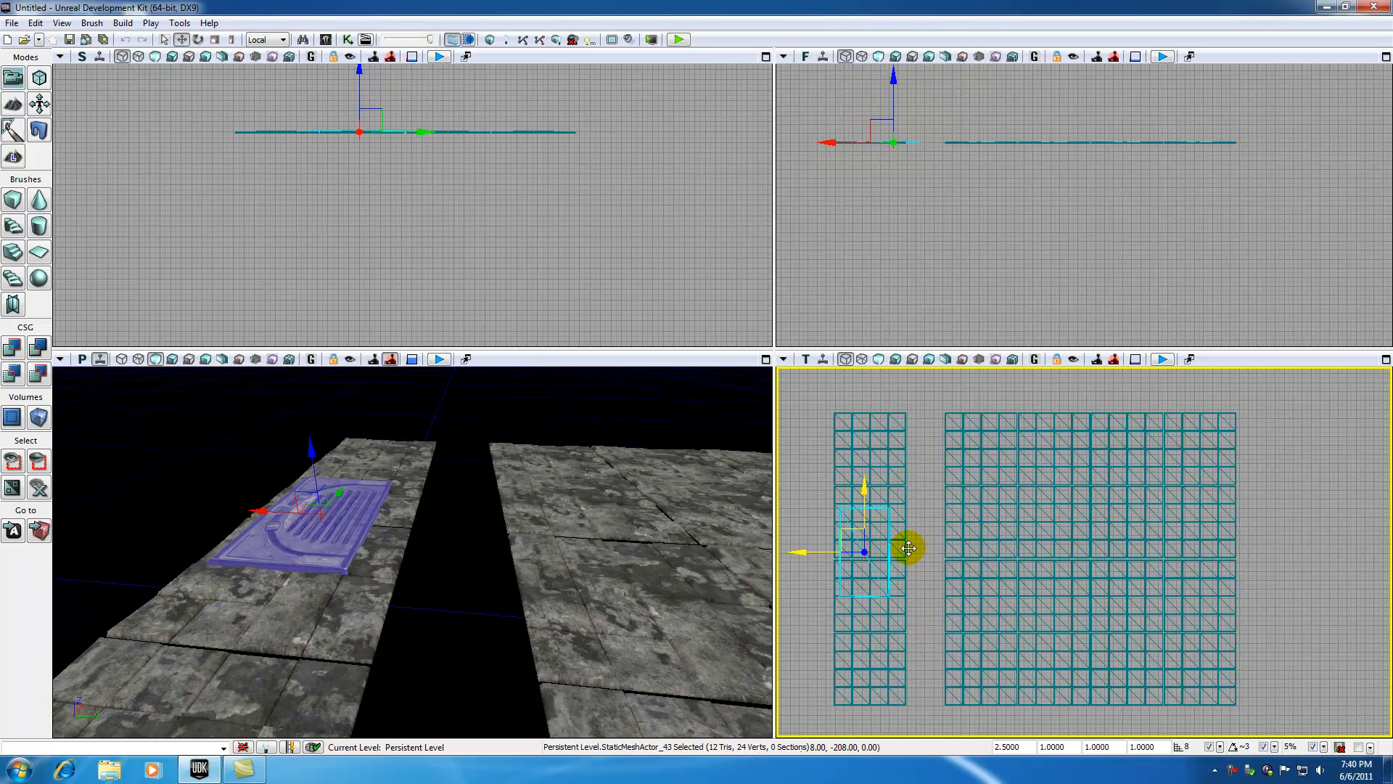
drag(908, 548, 895, 544)
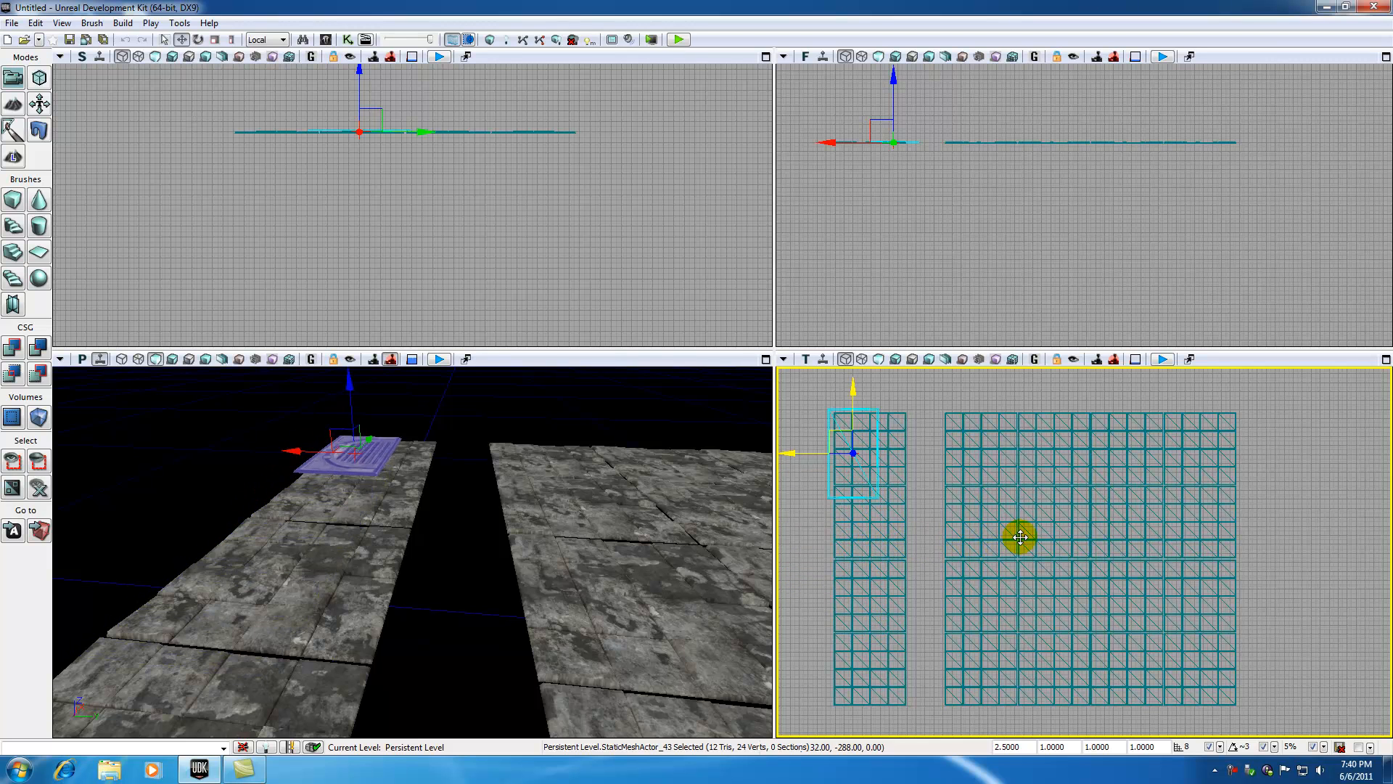
drag(1019, 537, 863, 540)
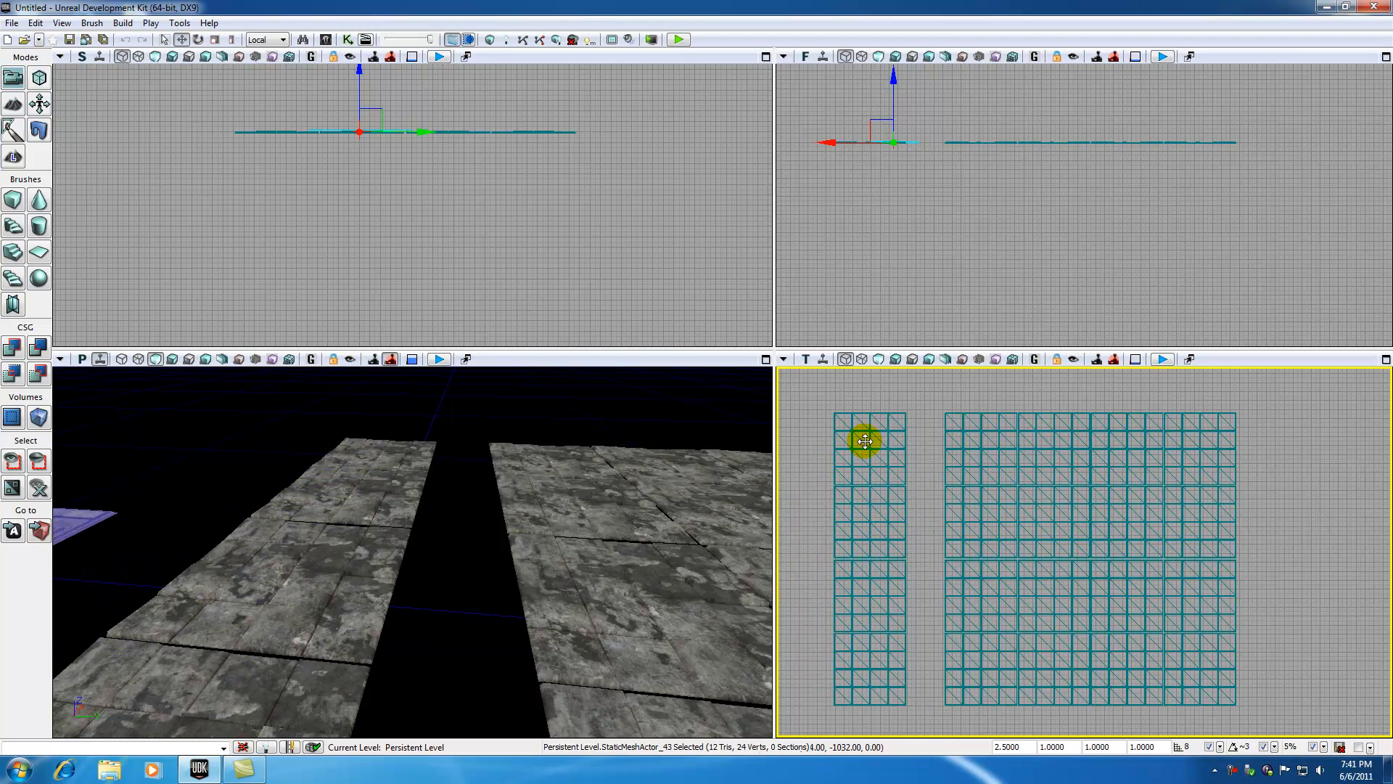
drag(863, 441, 873, 565)
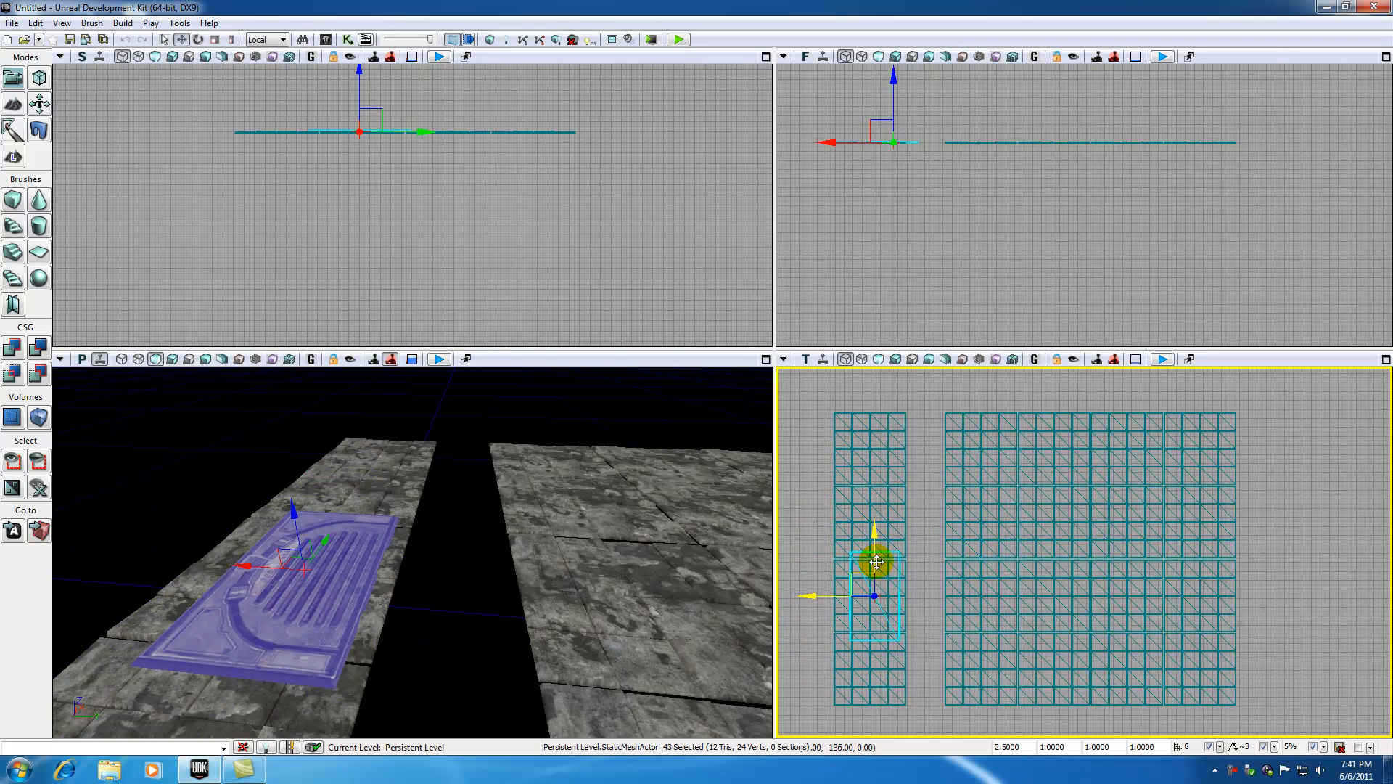
drag(875, 564, 888, 547)
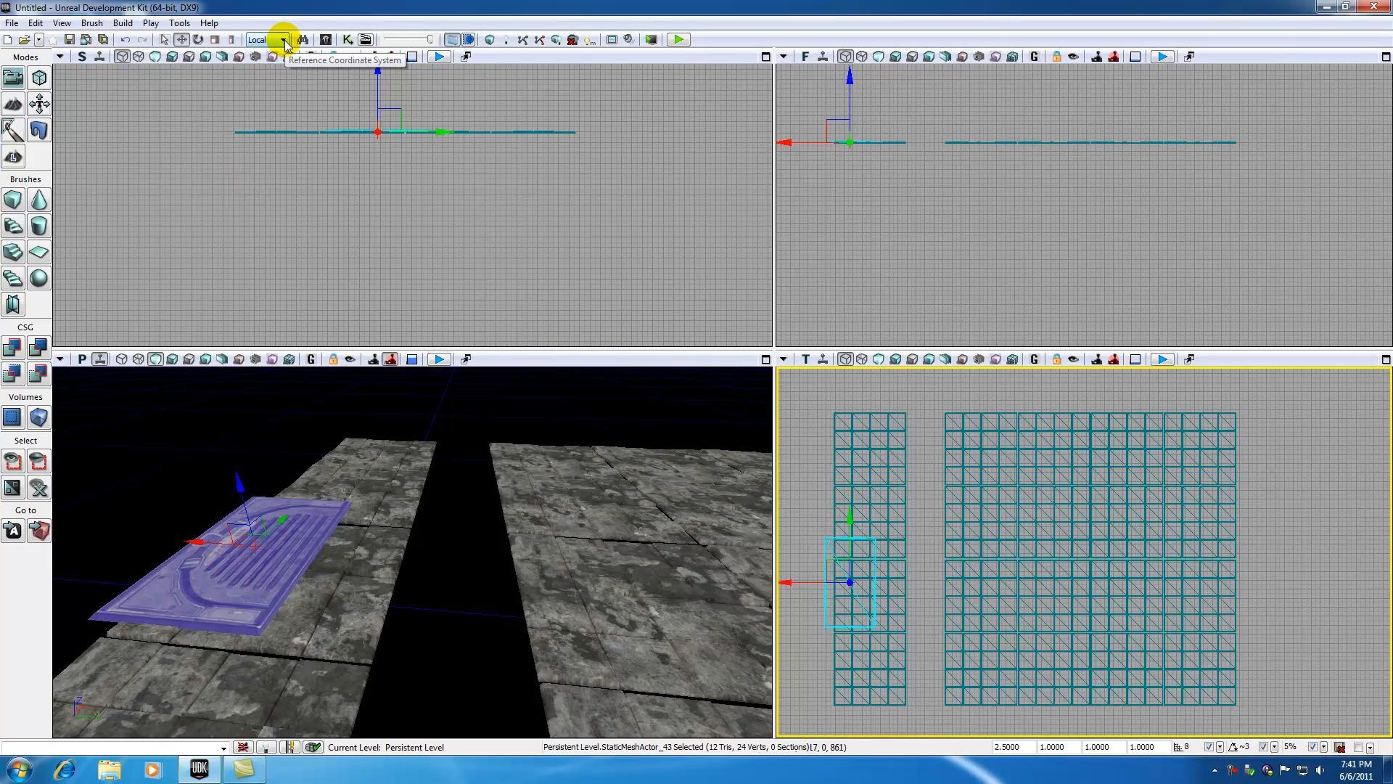
mouse_move(299, 235)
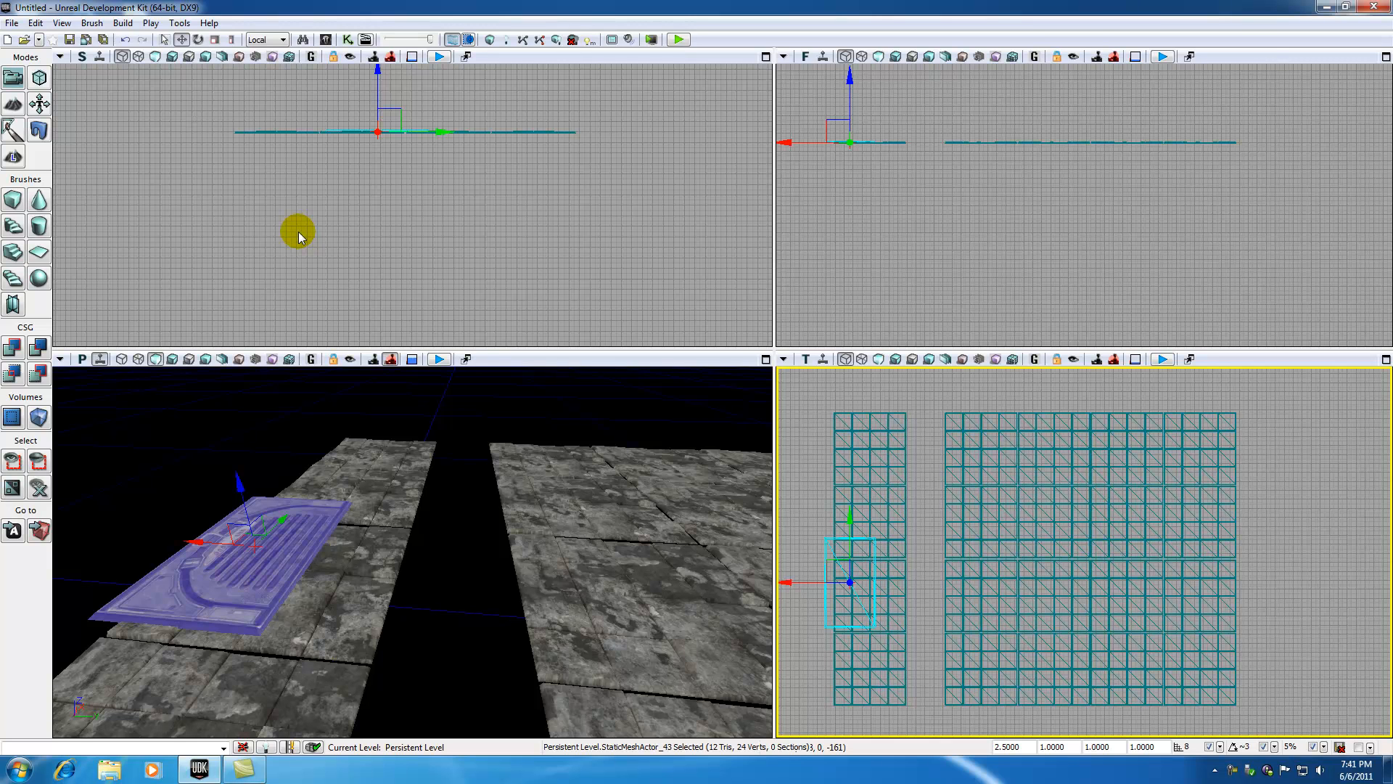
mouse_move(211, 498)
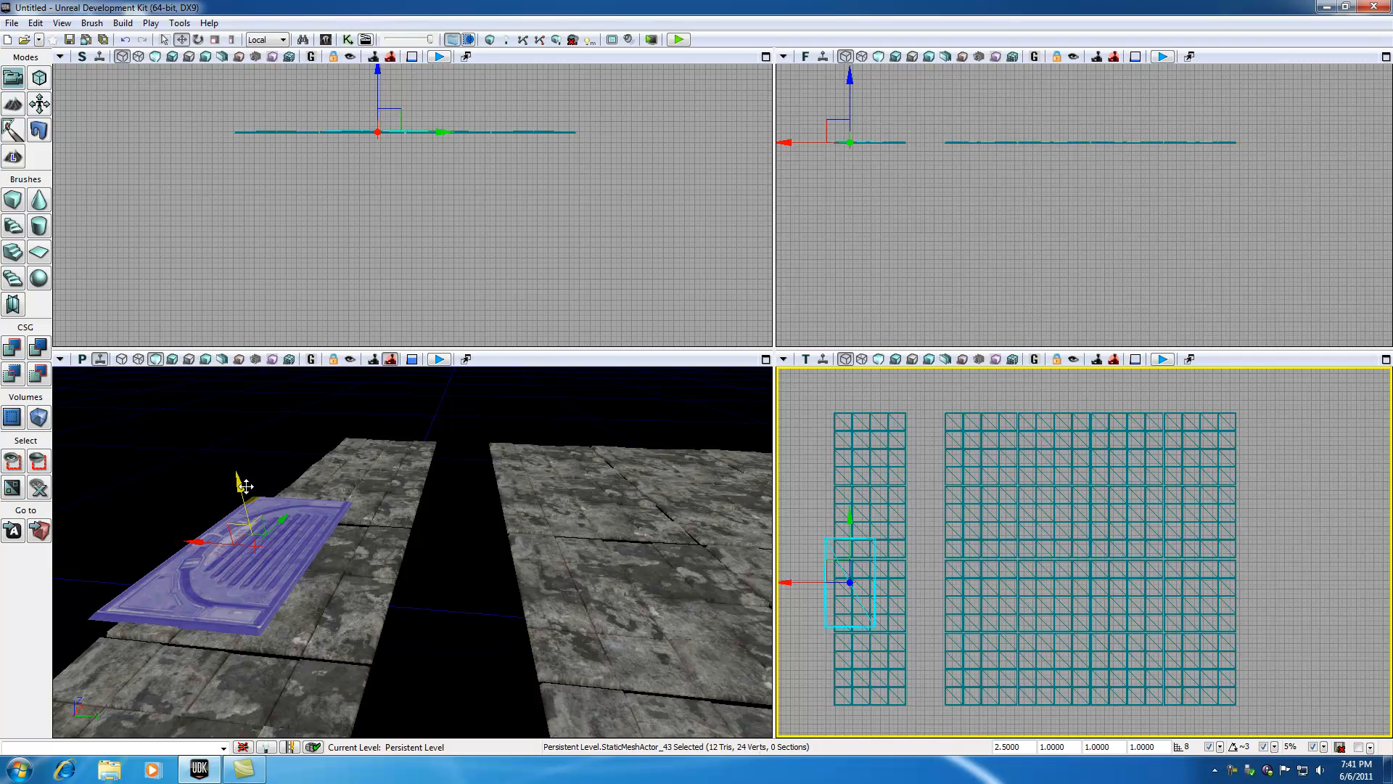
- Raise the panel slightly above the floor with the Z arrow
drag(239, 484, 234, 444)
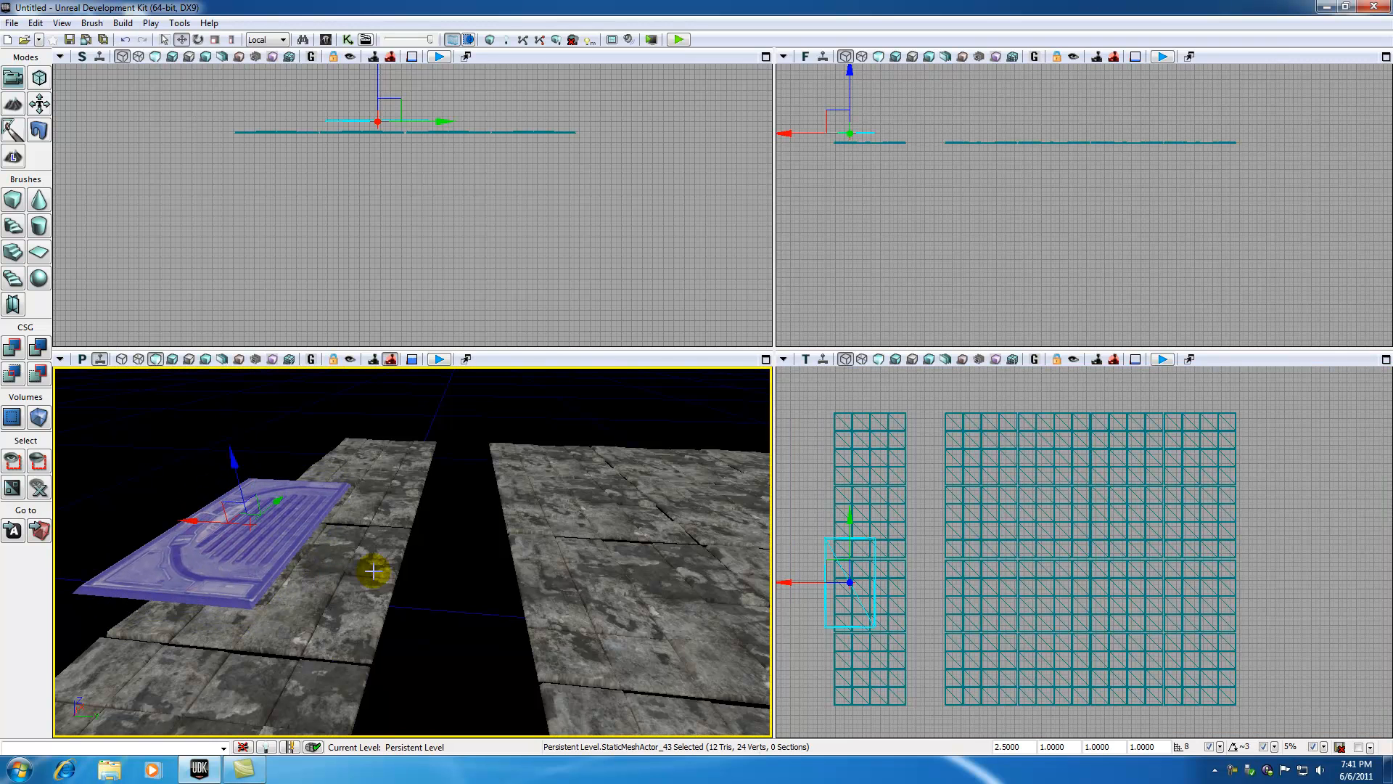
drag(373, 569, 226, 444)
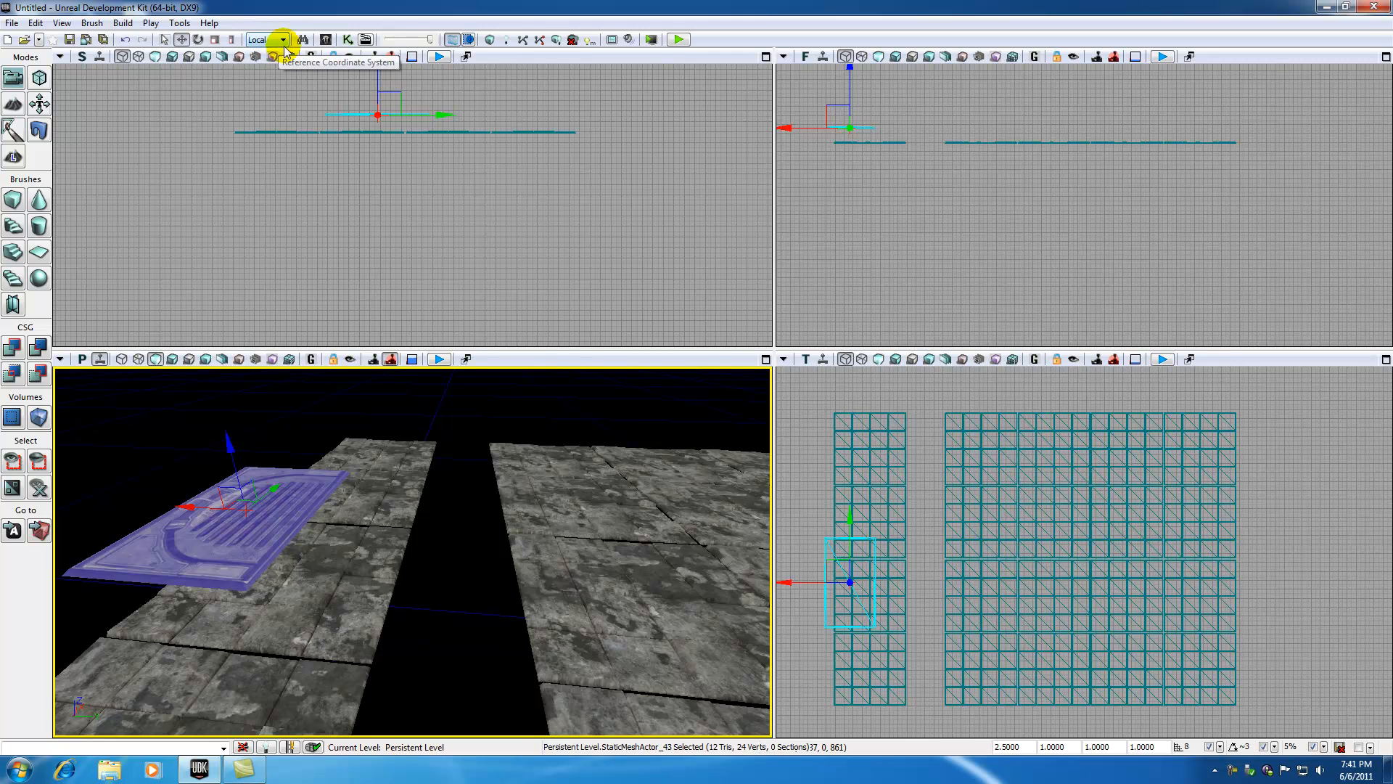
mouse_move(297, 148)
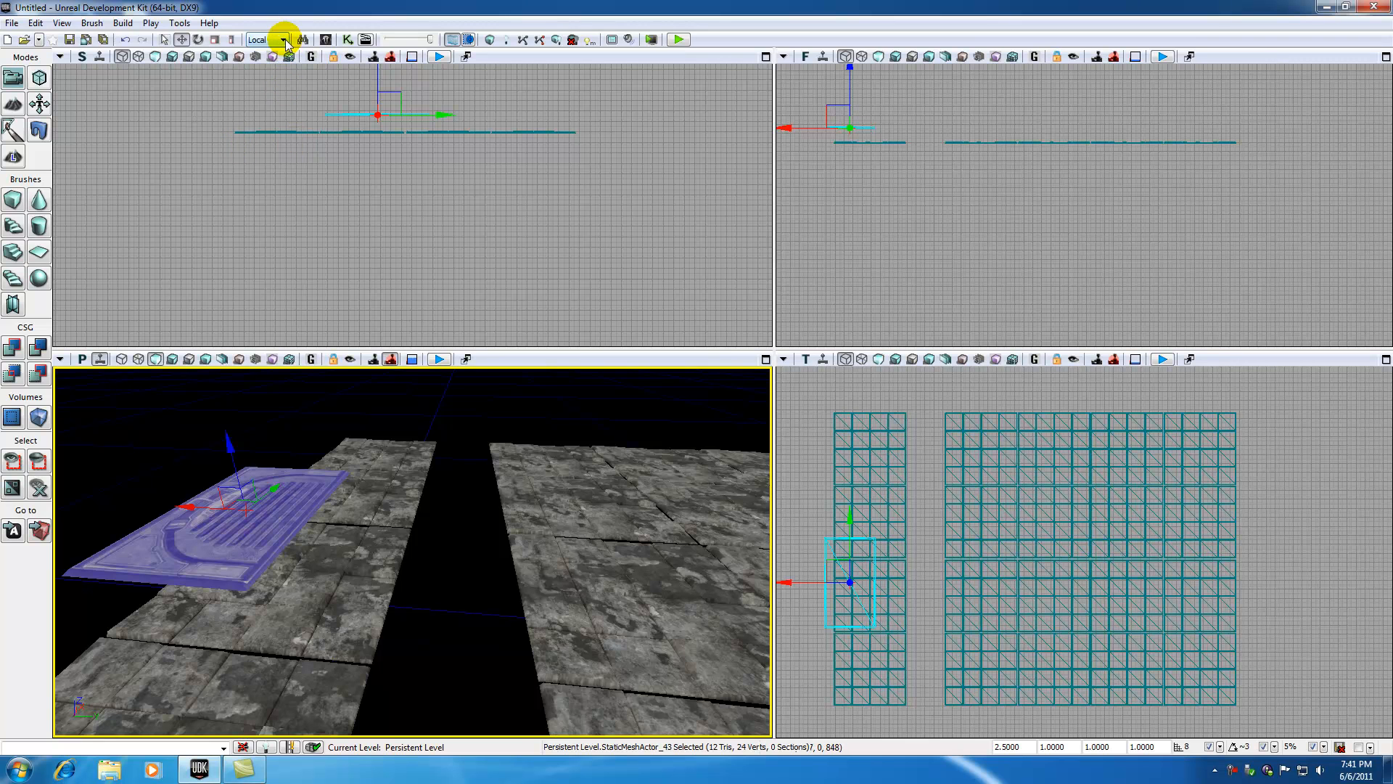
- Change the Reference Coordinate System from Local to World
click(283, 41)
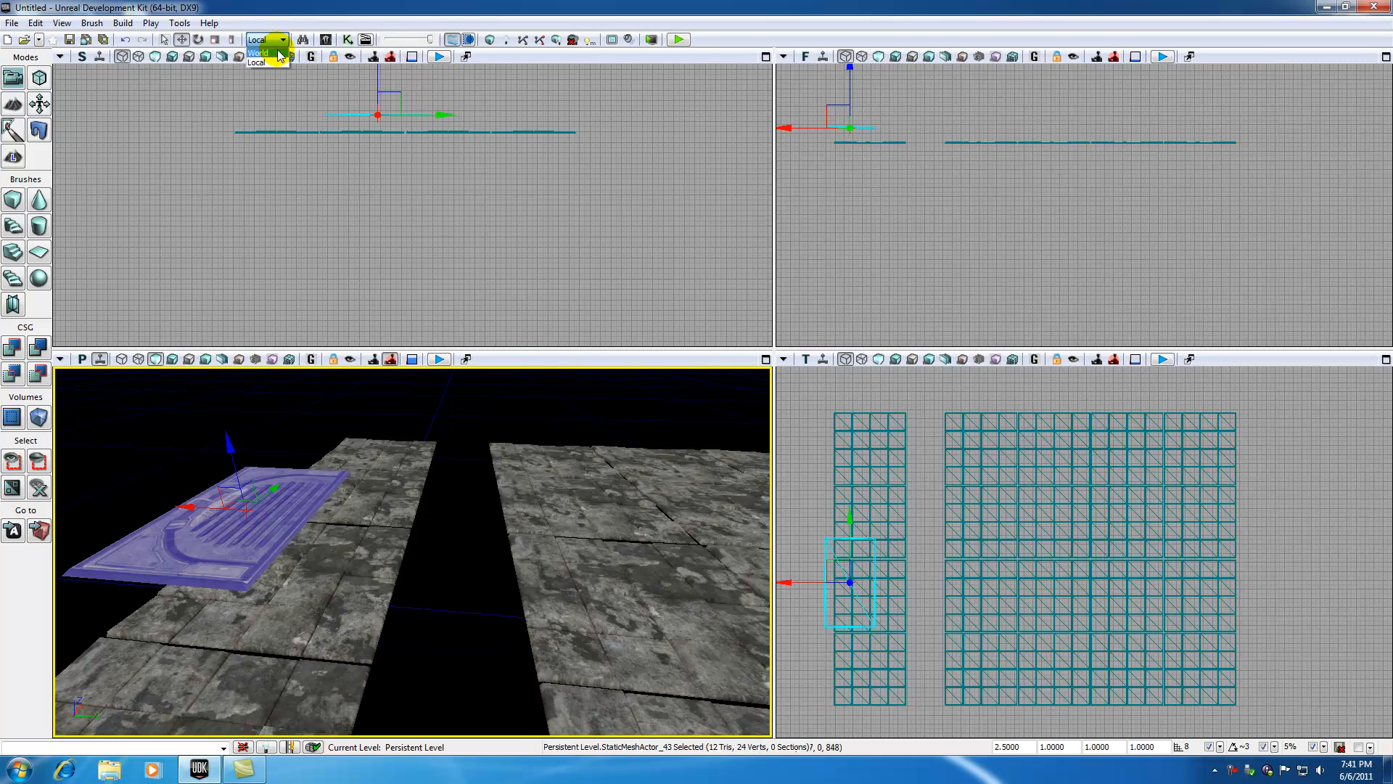
click(259, 39)
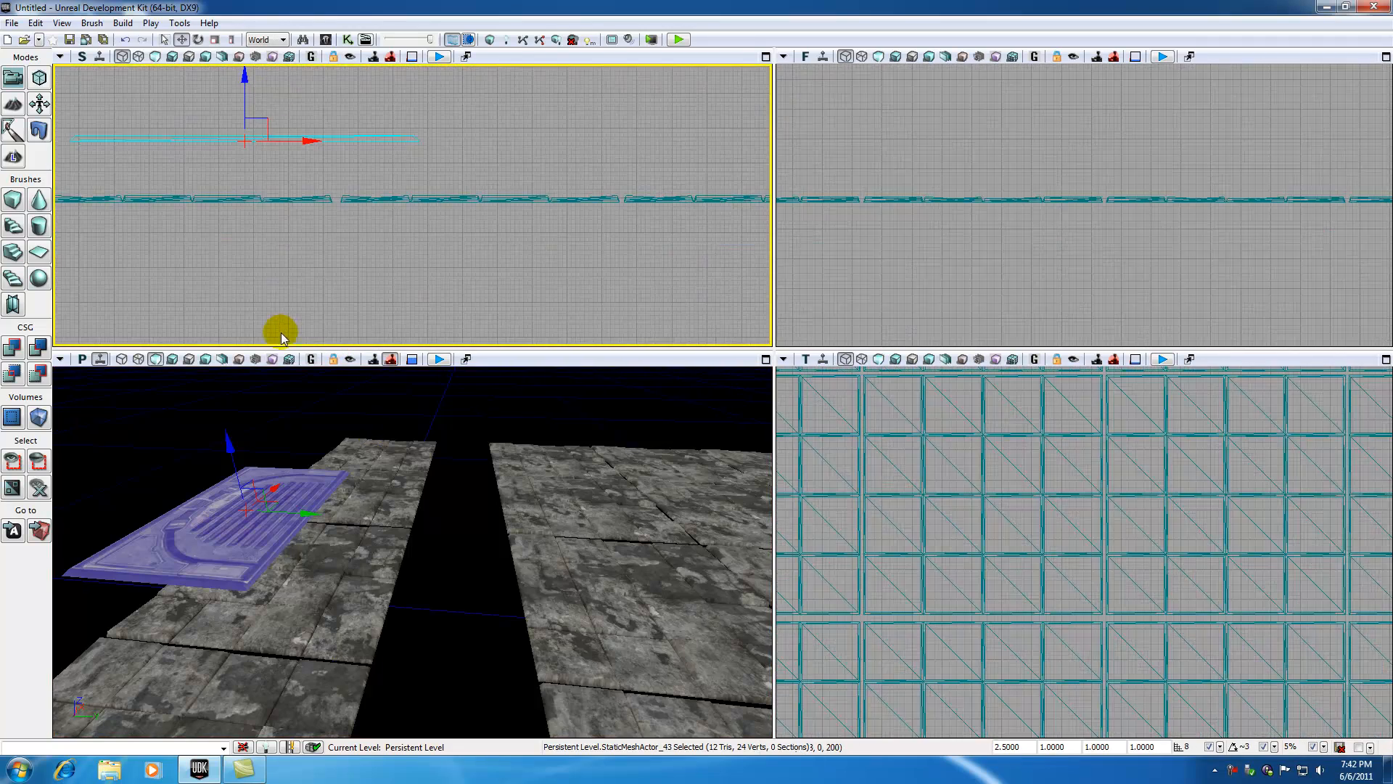
drag(282, 330, 240, 133)
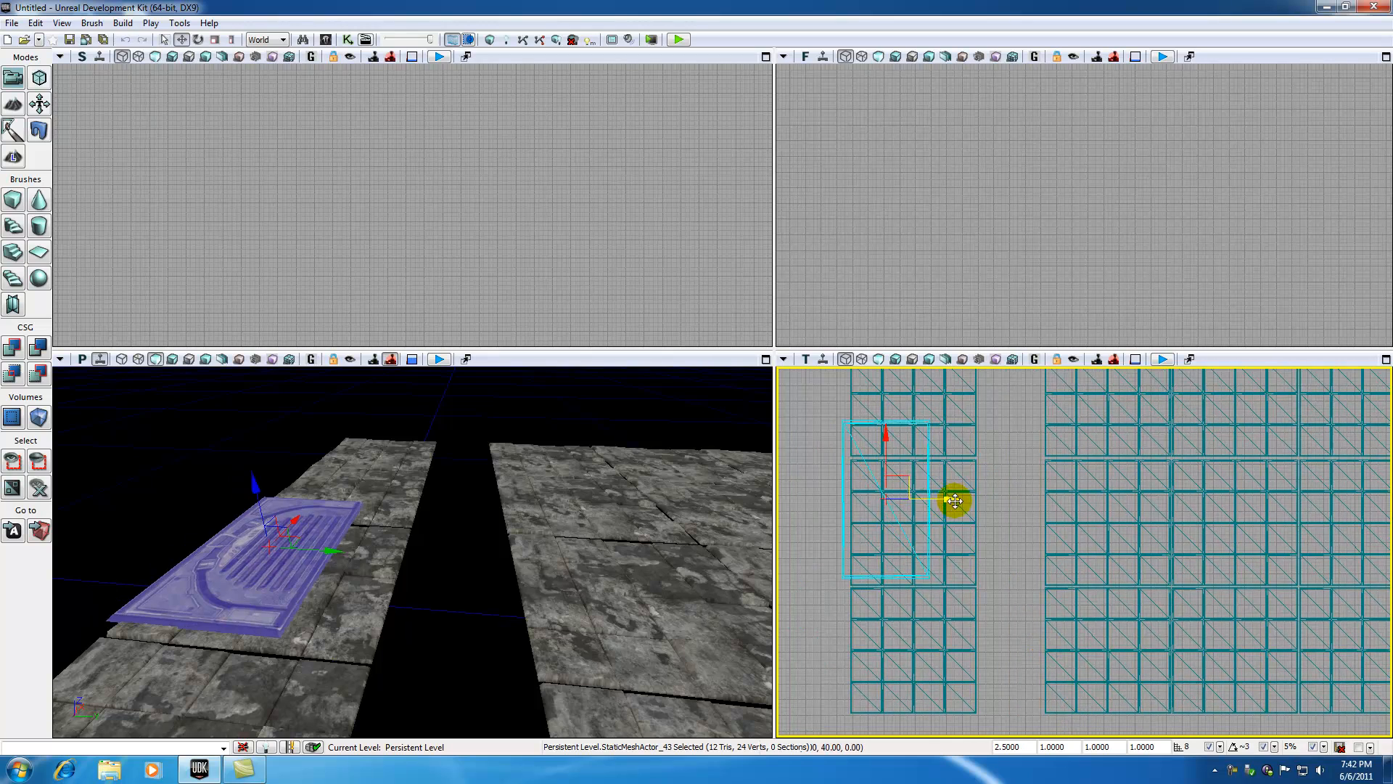
- Move the bridge panel to the gap edge and copy it onto the castle floor edge facing the first
drag(955, 502, 1020, 646)
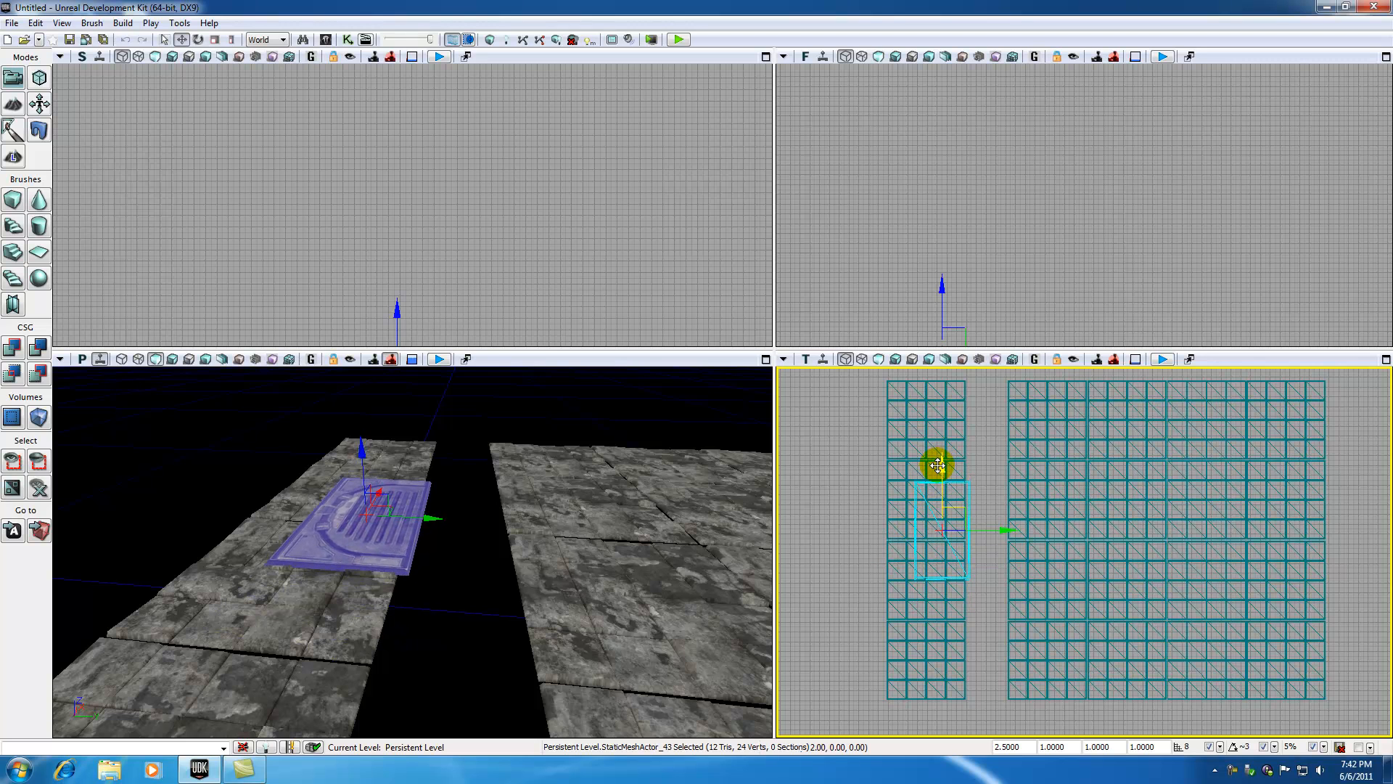
drag(937, 466, 1021, 524)
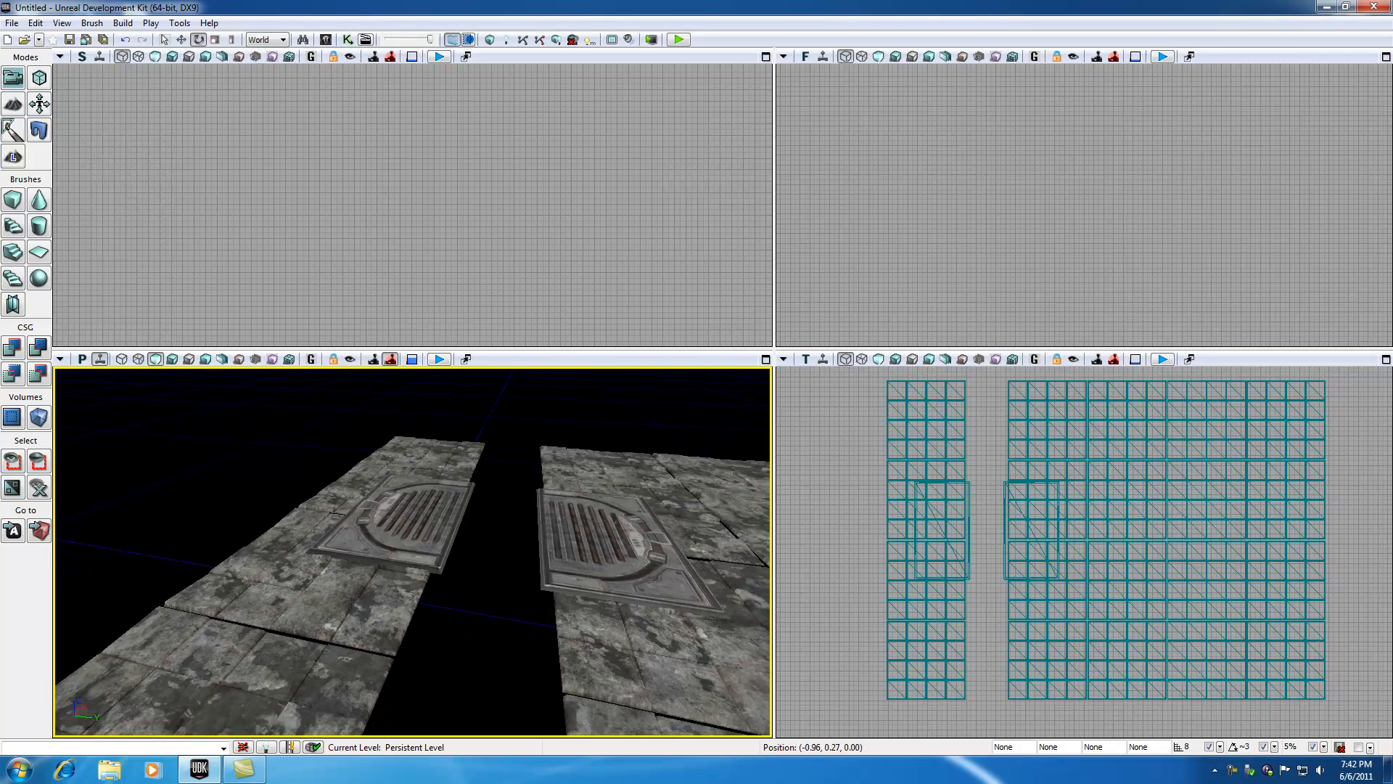
click(574, 515)
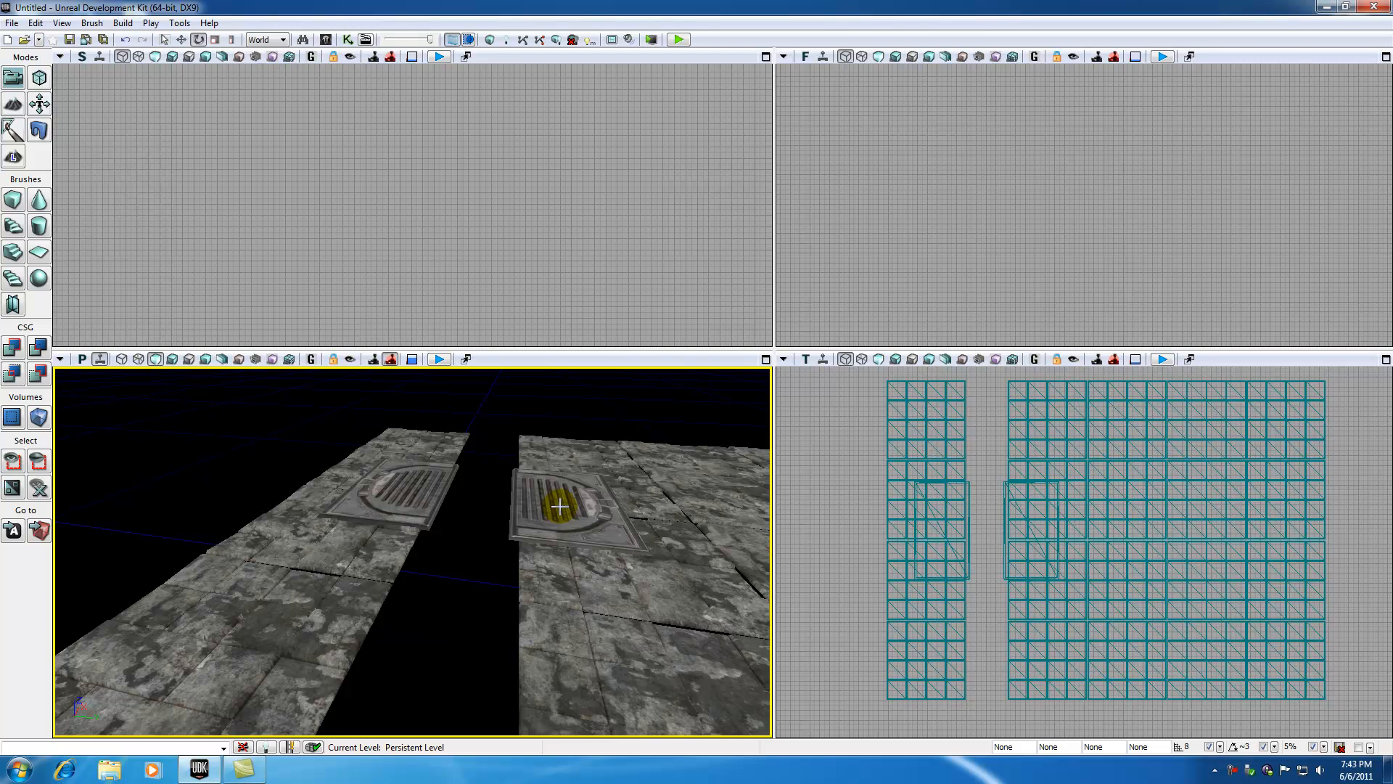
click(560, 507)
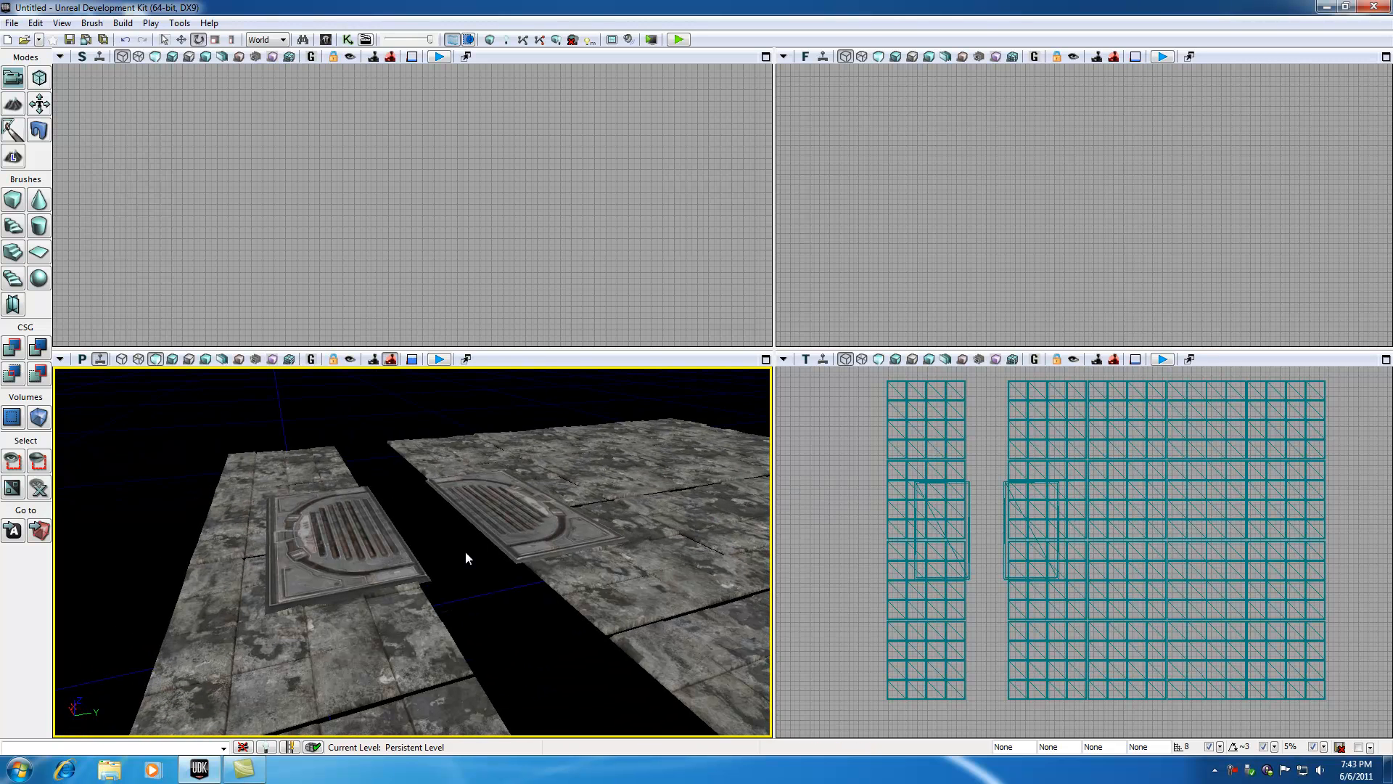
mouse_move(468, 573)
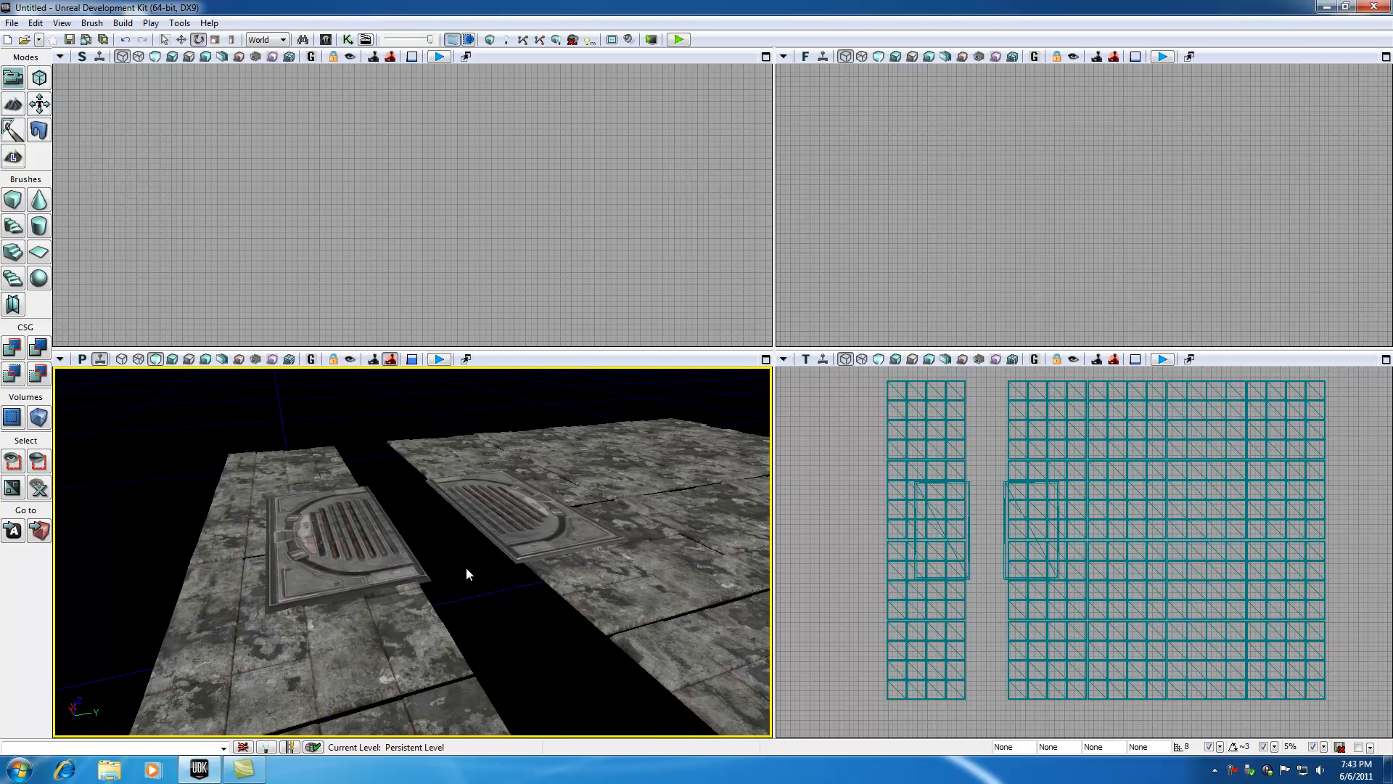